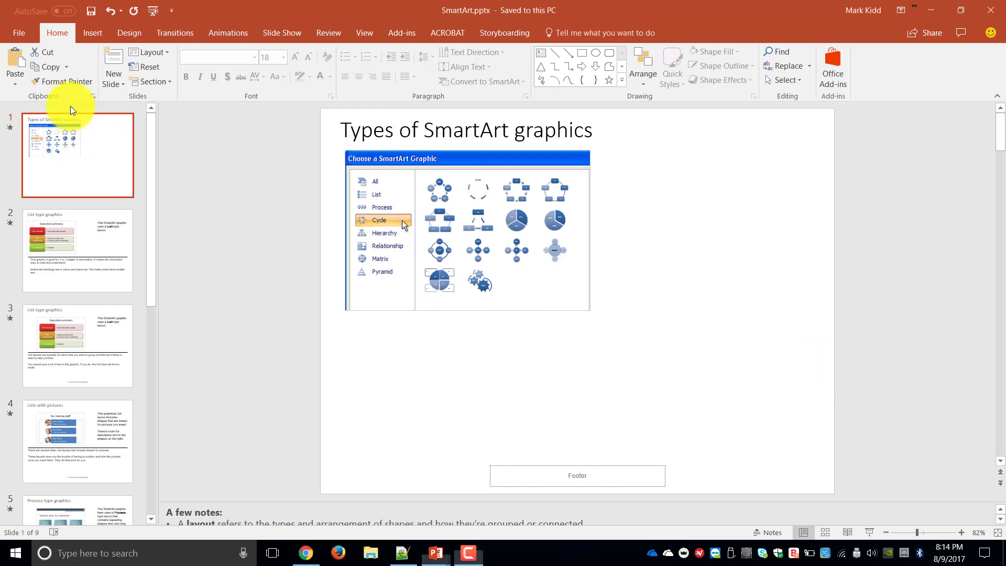
Add a new title slide at the very start of the deck.
{"action": "right_click", "coordinate": [79, 142]}
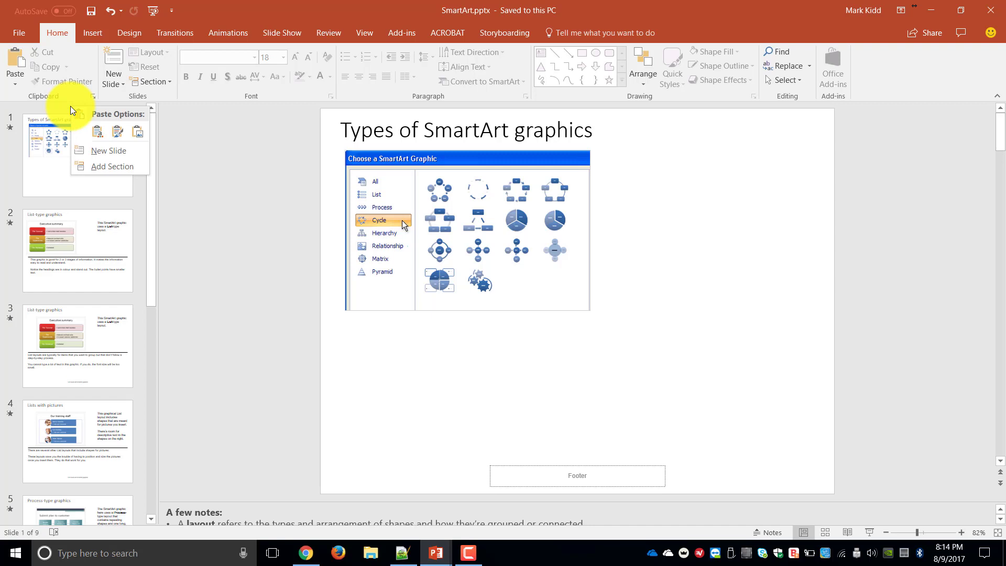
{"action": "left_click", "coordinate": [108, 150]}
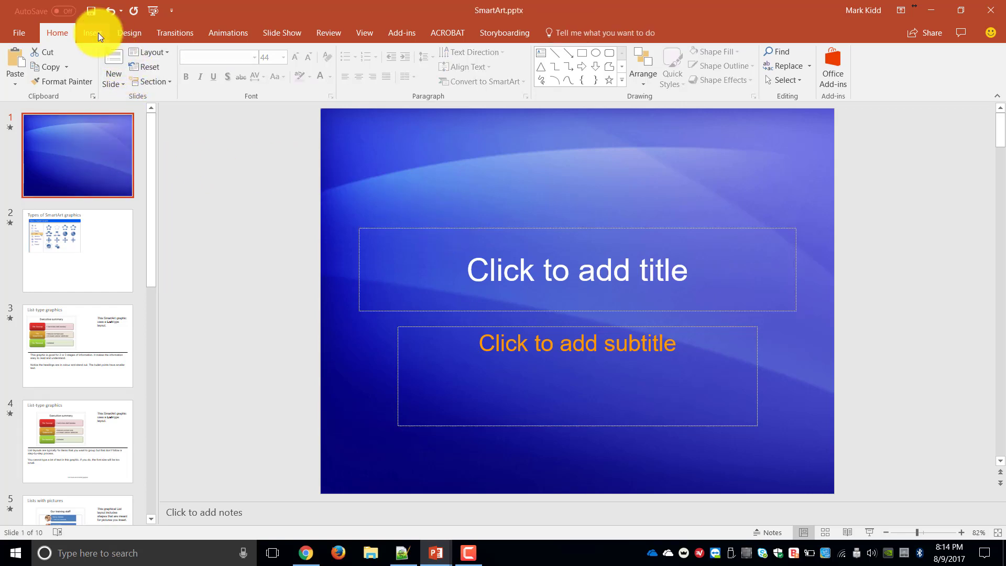
Show the Insert ribbon and display slide 2, Types of SmartArt graphics.
{"action": "left_click", "coordinate": [94, 32]}
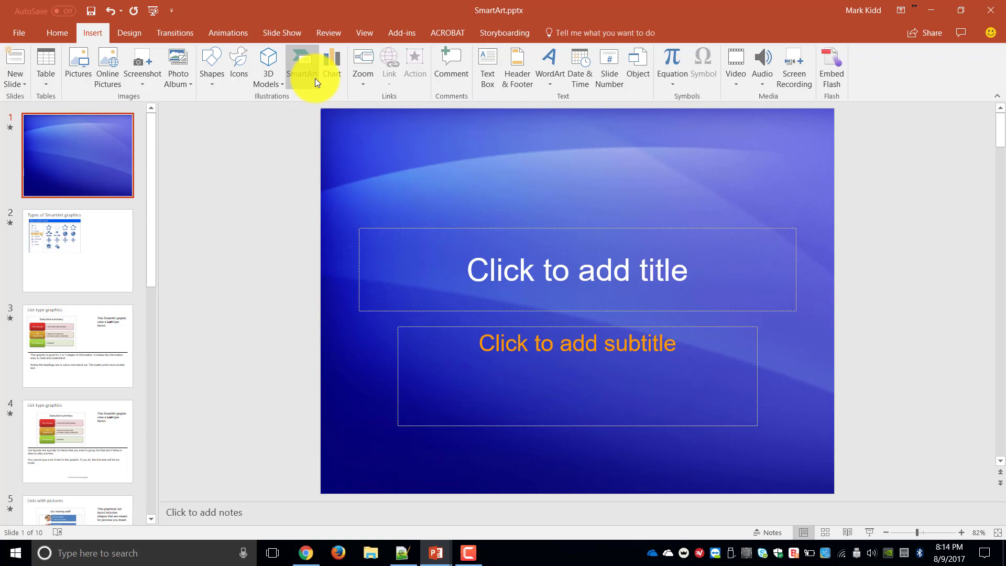
{"action": "mouse_move", "coordinate": [96, 254]}
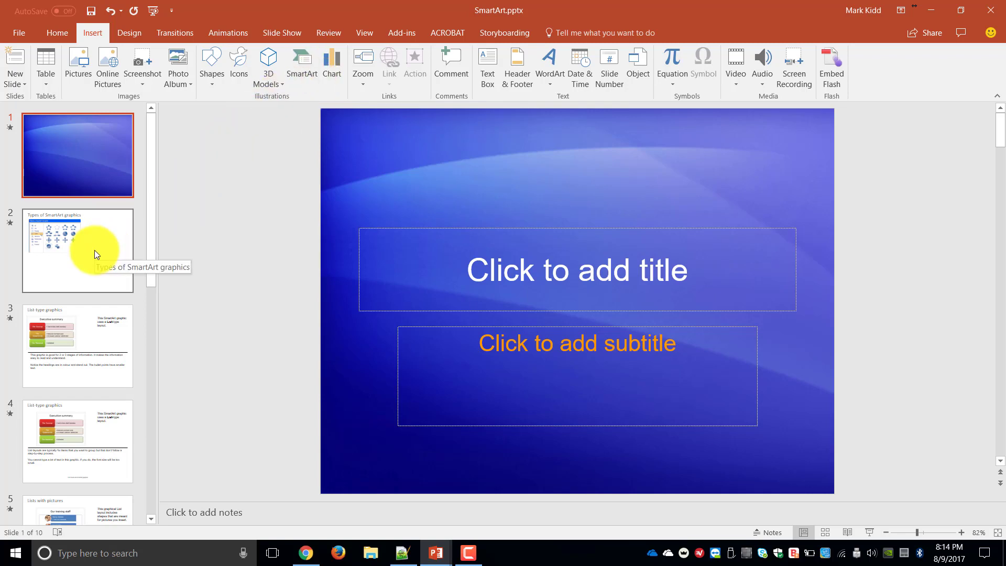
{"action": "left_click", "coordinate": [97, 254]}
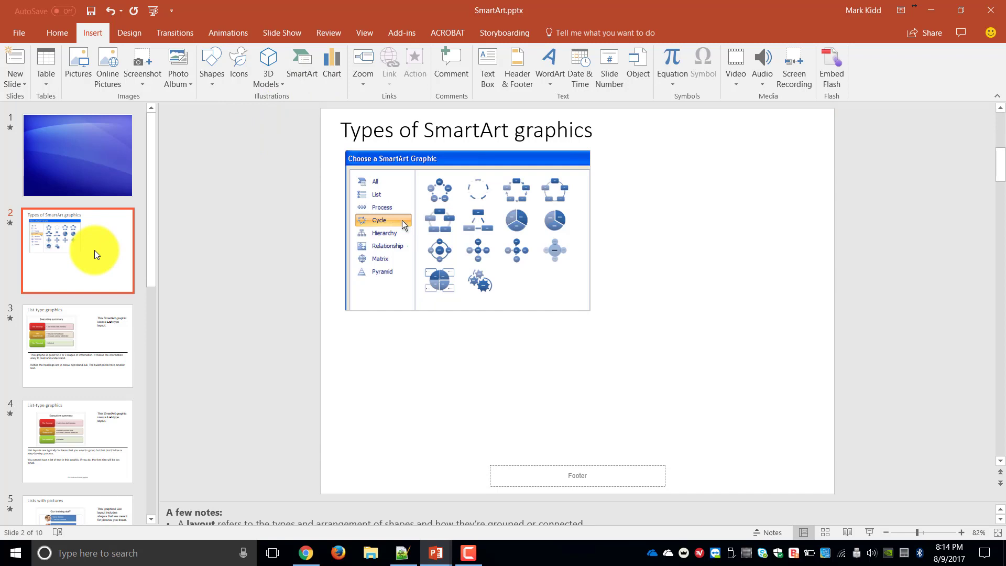
Display slide 3, List-type graphics with the Executive summary list.
{"action": "left_click", "coordinate": [88, 334]}
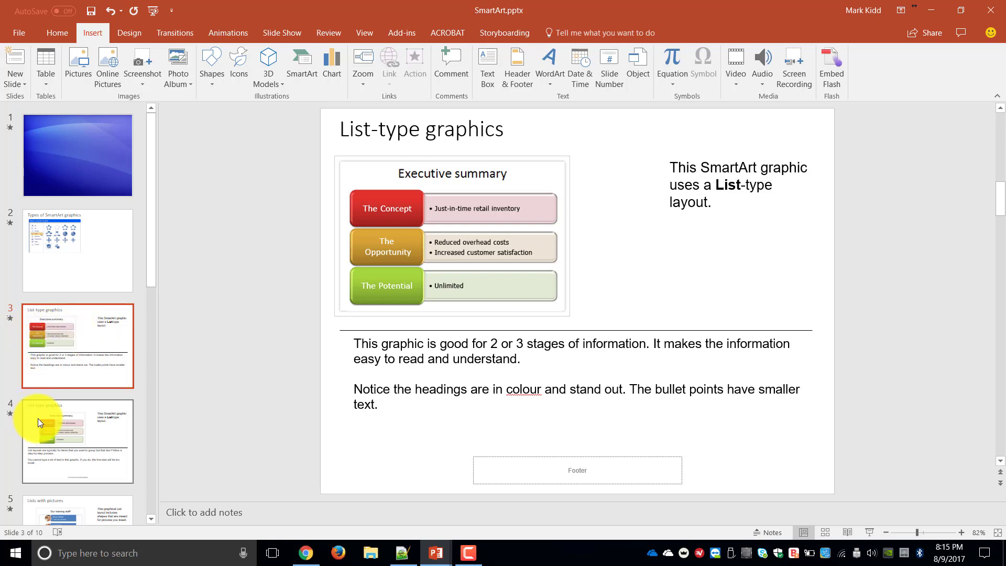
Review slide 4, then display slide 5, Lists with pictures with the training staff graphic.
{"action": "left_click", "coordinate": [78, 441]}
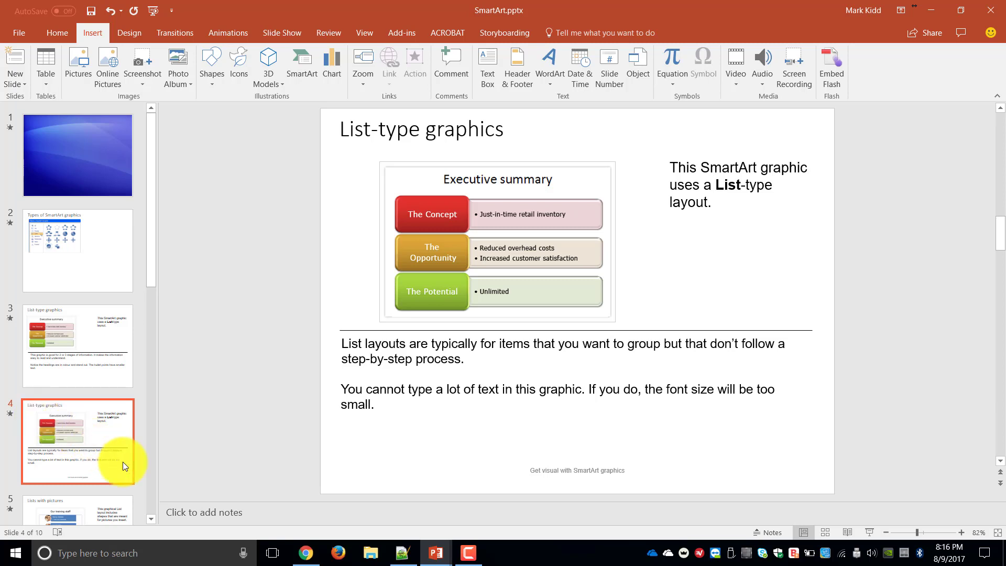
{"action": "scroll", "scroll_direction": "down", "scroll_amount": 3}
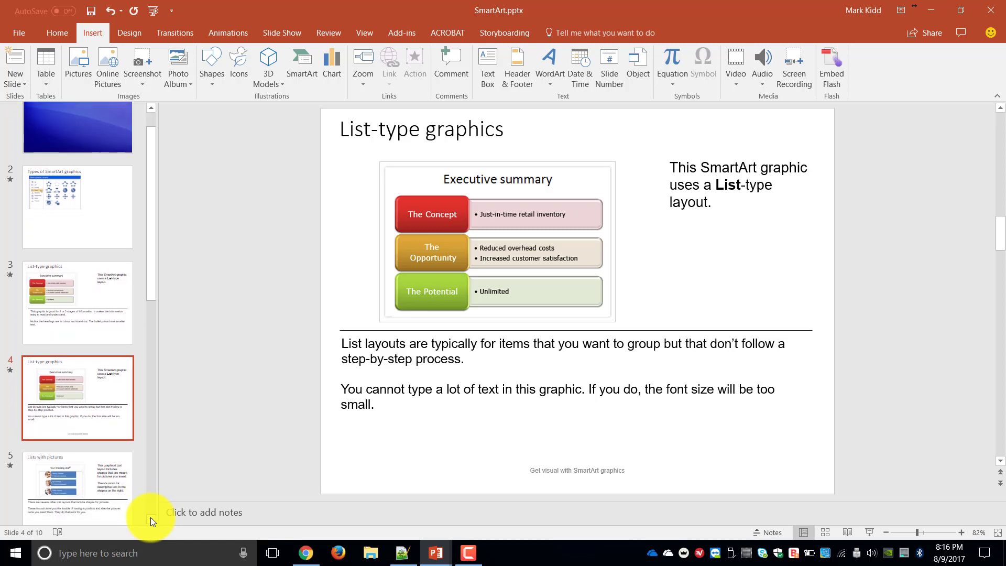
{"action": "scroll", "scroll_direction": "down", "scroll_amount": 3}
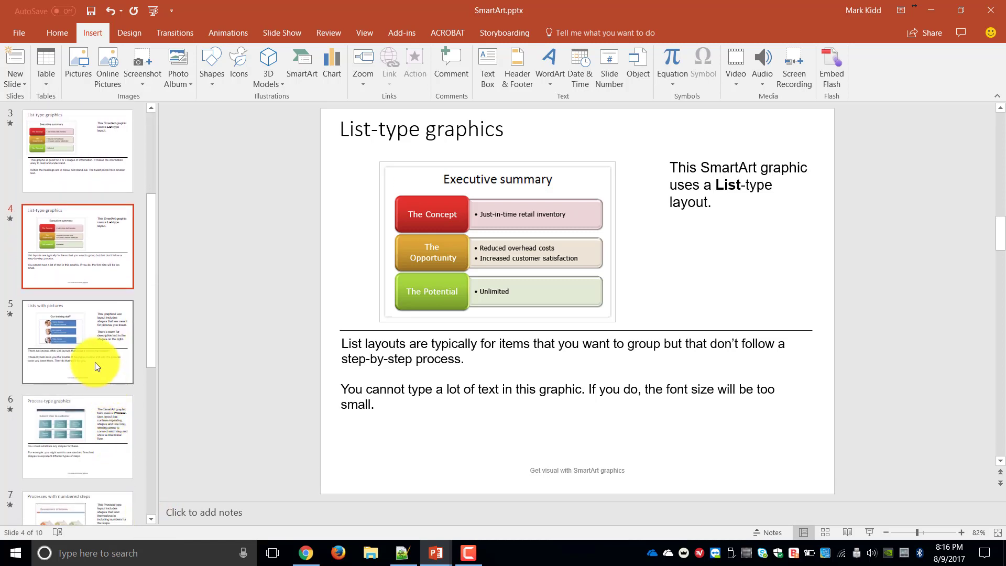
{"action": "mouse_move", "coordinate": [96, 366]}
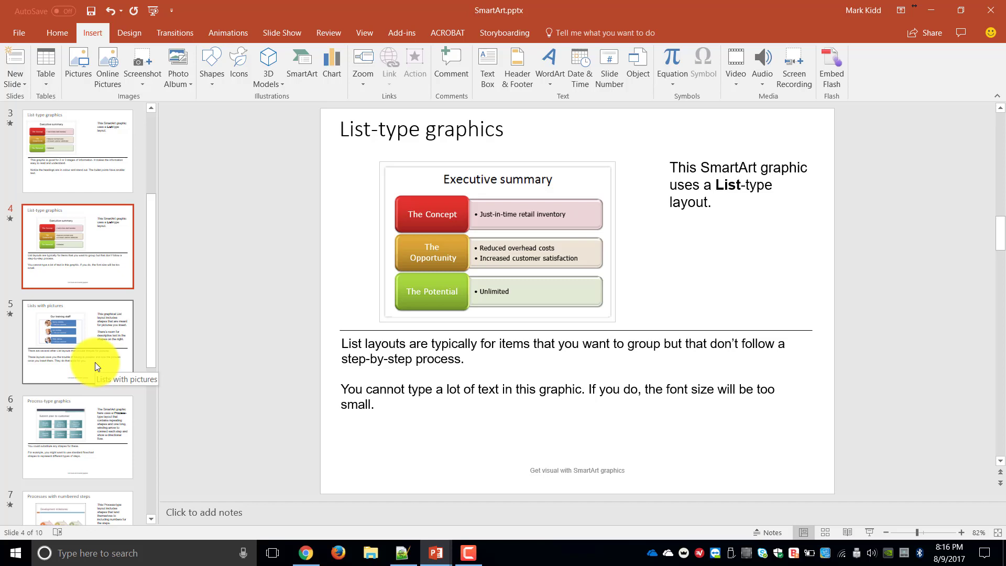
{"action": "left_click", "coordinate": [78, 342]}
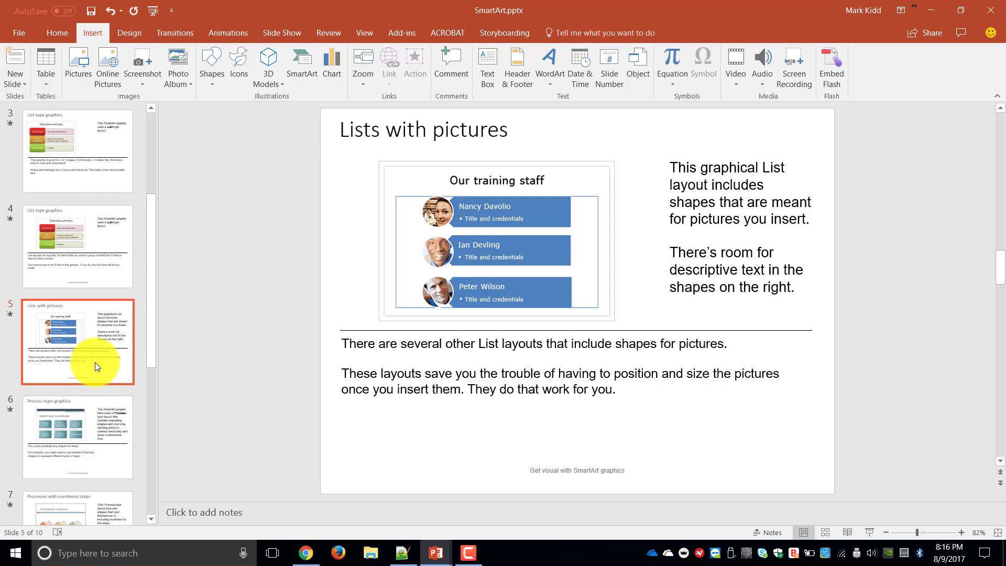
{"action": "mouse_move", "coordinate": [52, 441]}
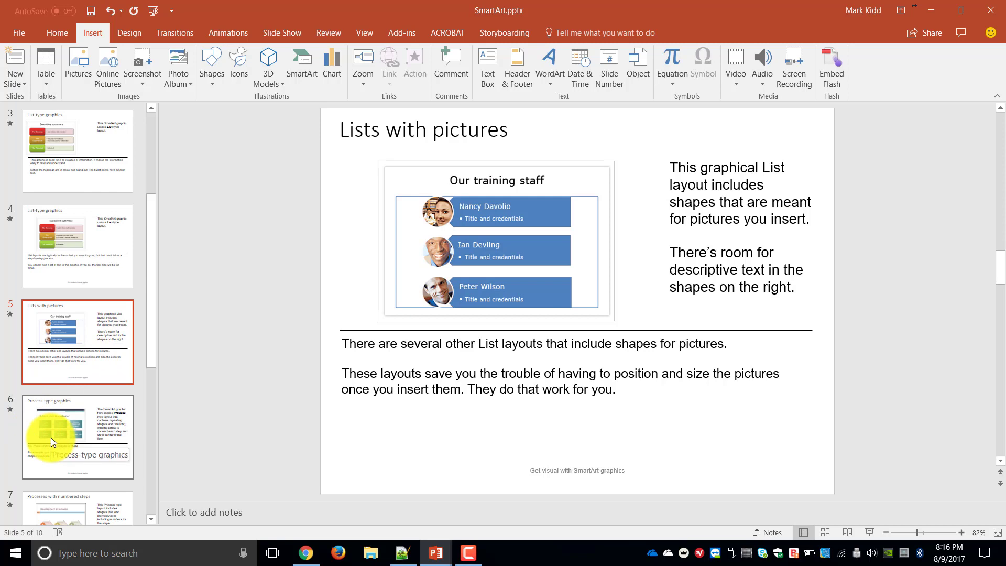
Review slide 6, then display slide 7, Processes with numbered steps.
{"action": "left_click", "coordinate": [53, 441]}
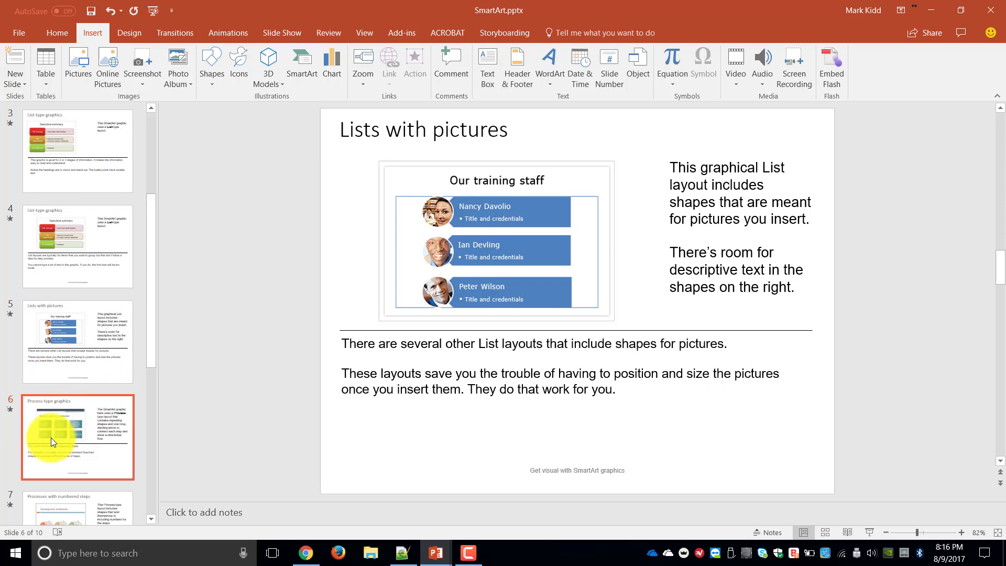
{"action": "left_click", "coordinate": [53, 441]}
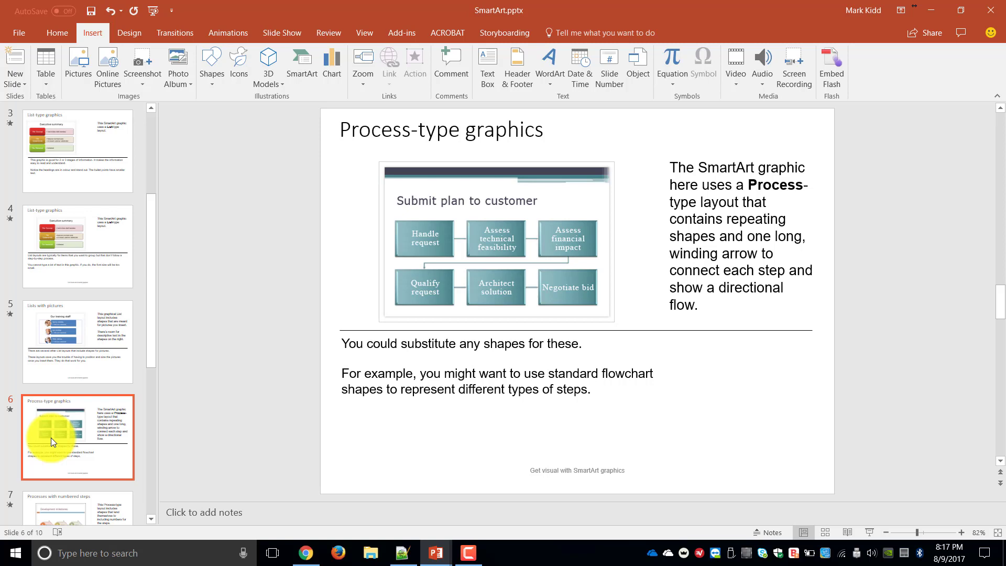
{"action": "mouse_move", "coordinate": [154, 522]}
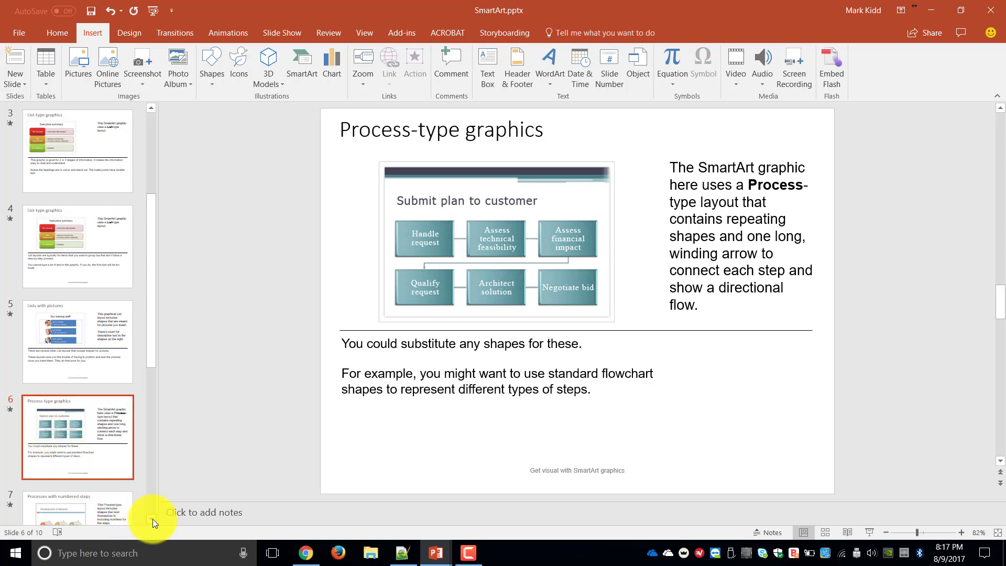
{"action": "scroll", "scroll_direction": "down", "scroll_amount": 3}
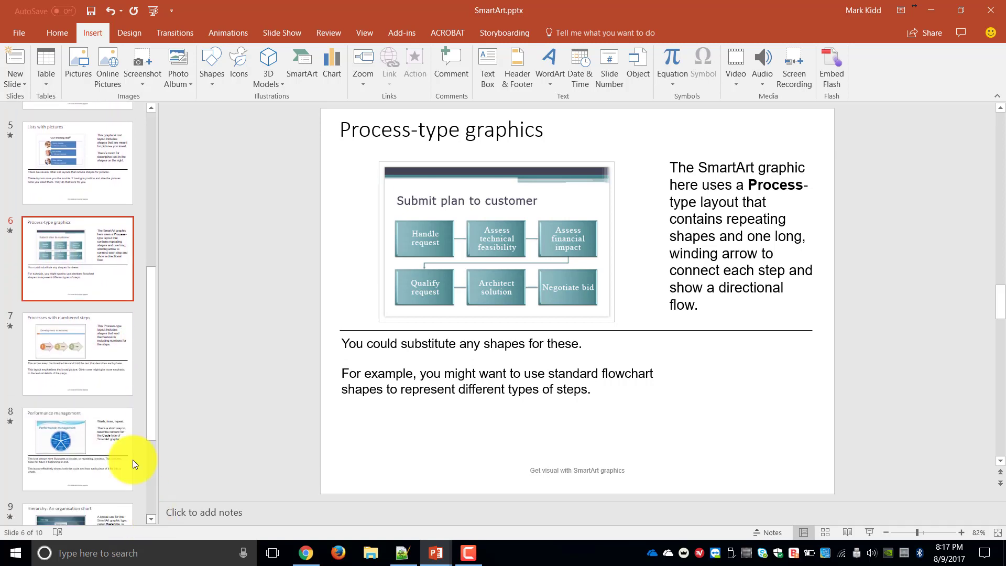
{"action": "left_click", "coordinate": [78, 354]}
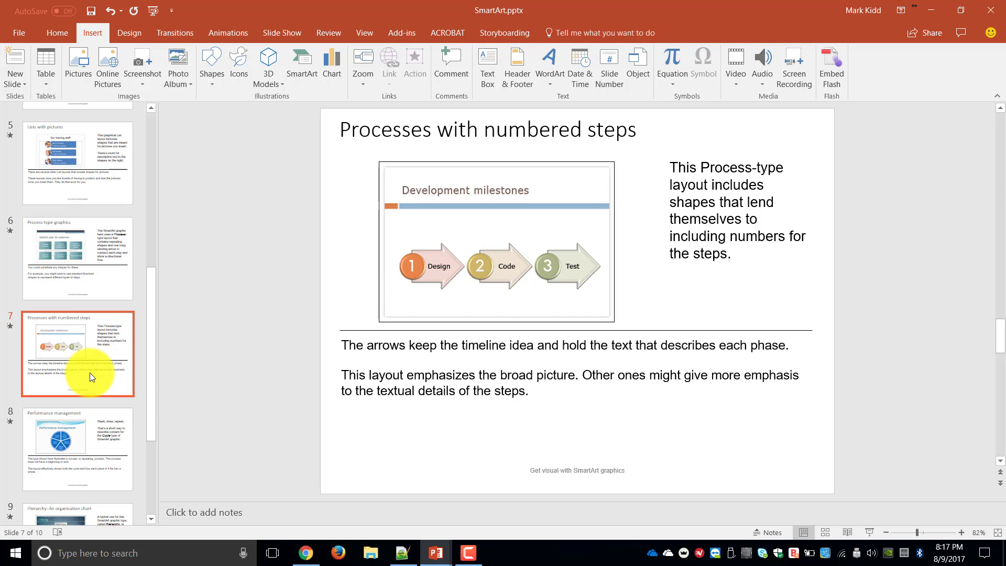
{"action": "mouse_move", "coordinate": [81, 440]}
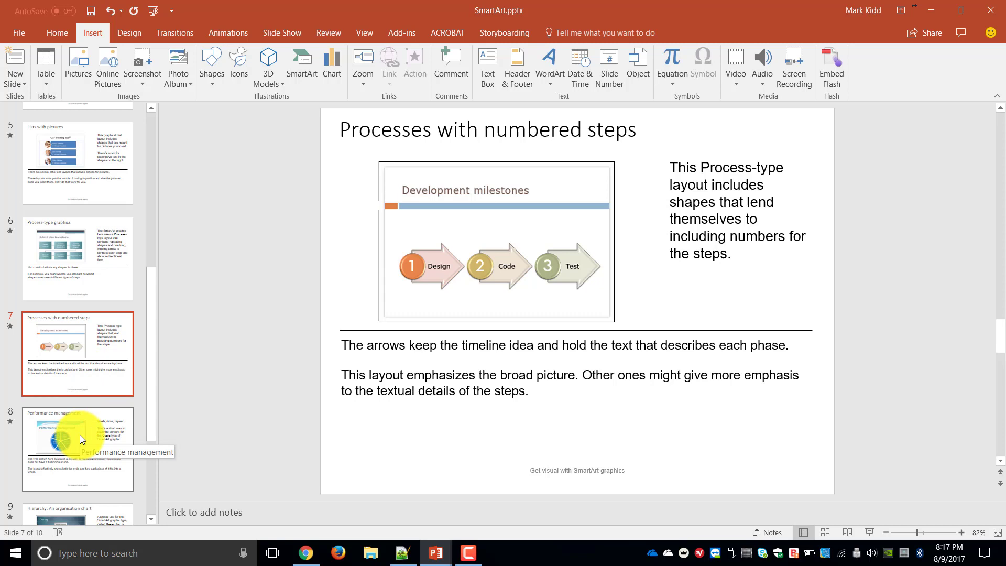
Display slide 8, Performance management with its cycle graphic.
{"action": "left_click", "coordinate": [81, 438]}
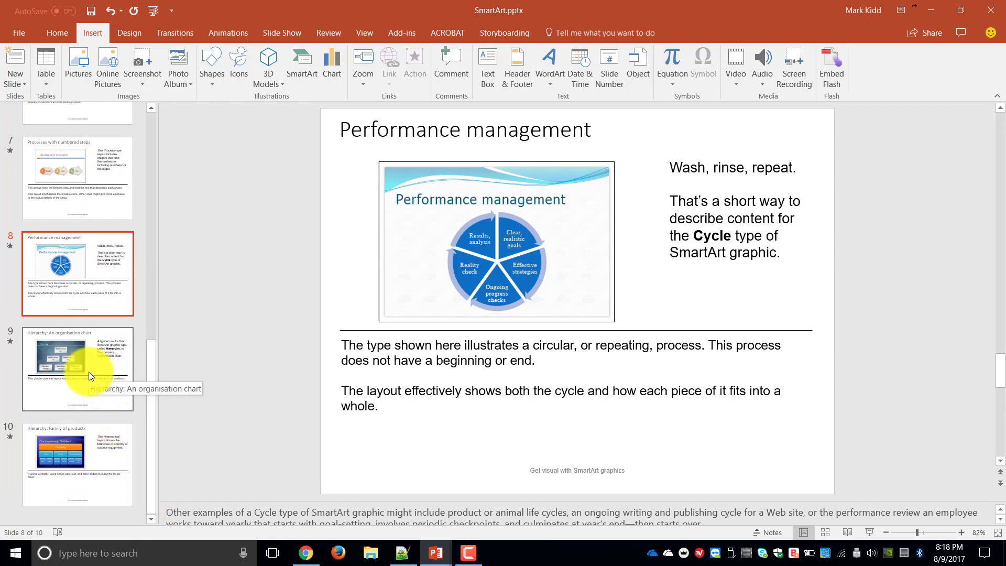
Review the two Hierarchy slides 9 and 10, then return to slide 6, Process-type graphics.
{"action": "left_click", "coordinate": [77, 369]}
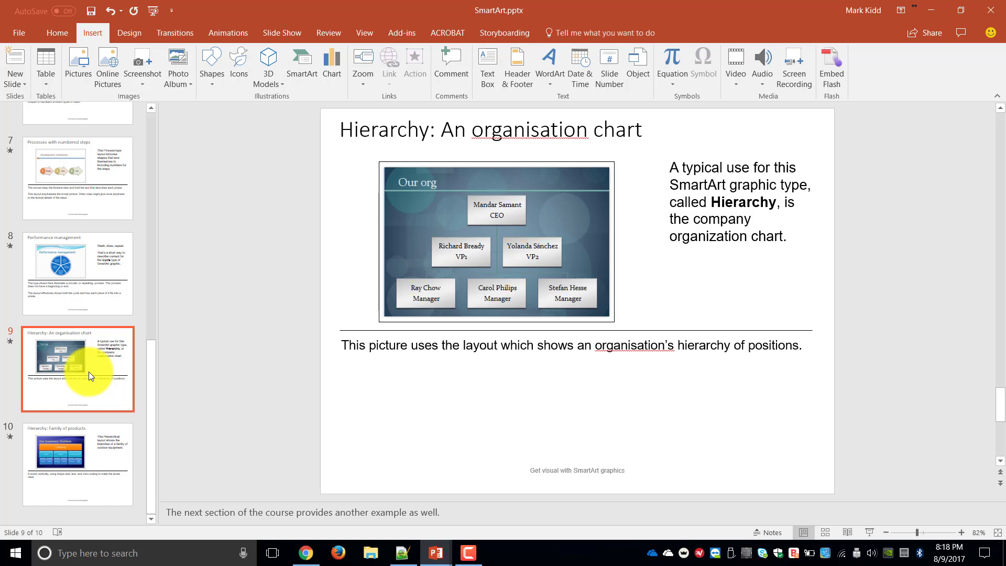
{"action": "mouse_move", "coordinate": [72, 467]}
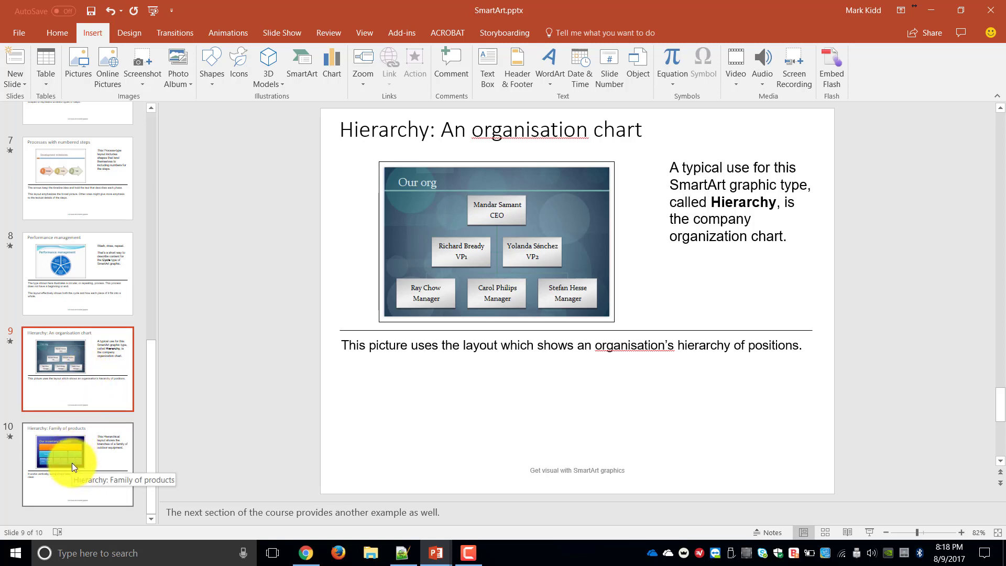
{"action": "left_click", "coordinate": [73, 467]}
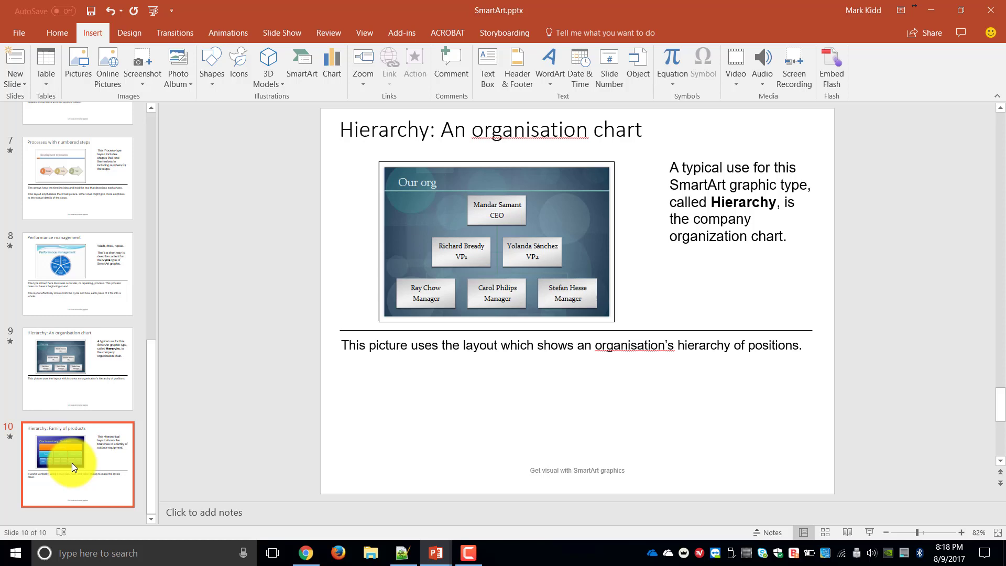
{"action": "left_click", "coordinate": [73, 468]}
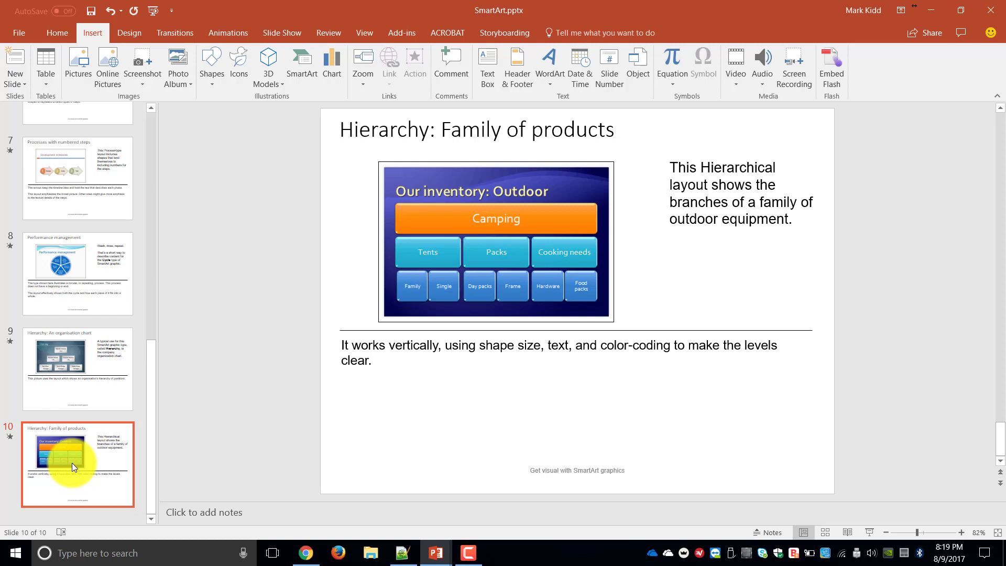
{"action": "mouse_move", "coordinate": [72, 457]}
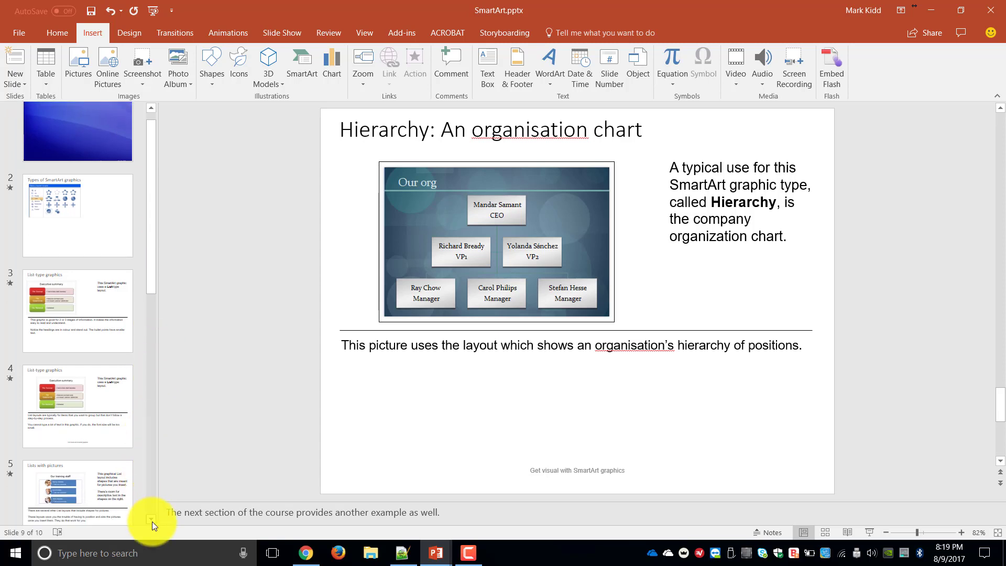
{"action": "scroll", "scroll_direction": "down", "scroll_amount": 3}
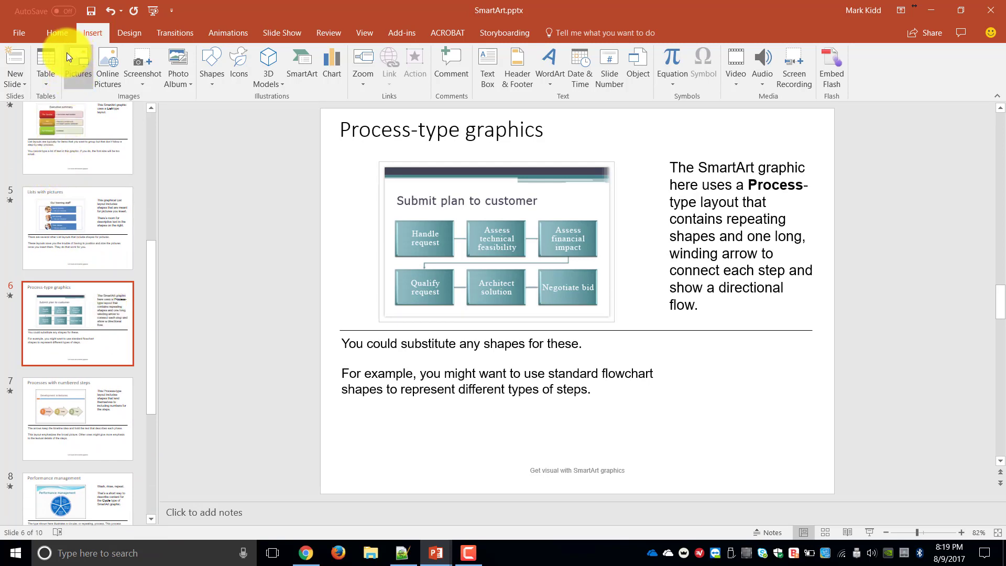
{"action": "left_click", "coordinate": [57, 32]}
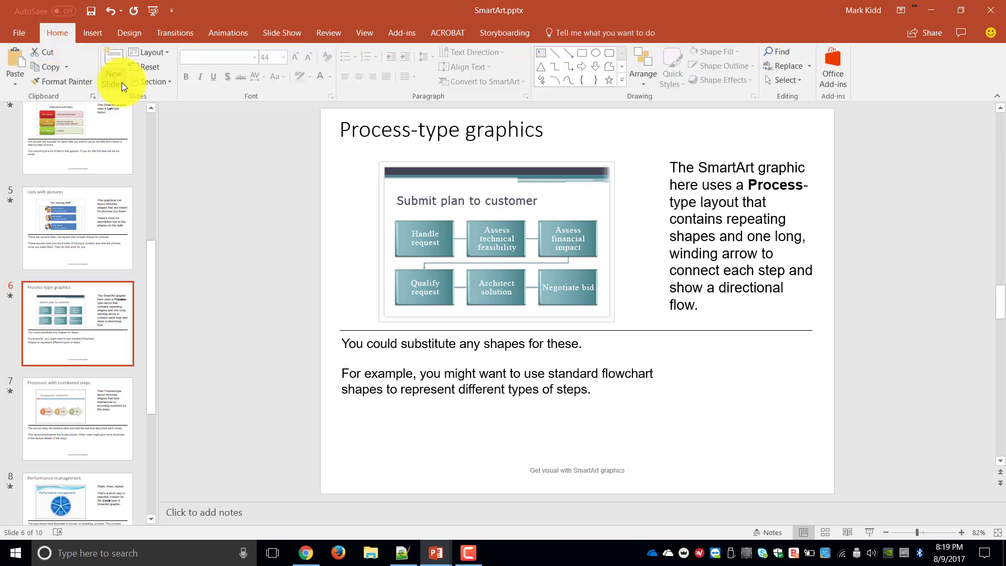
{"action": "left_click", "coordinate": [113, 58]}
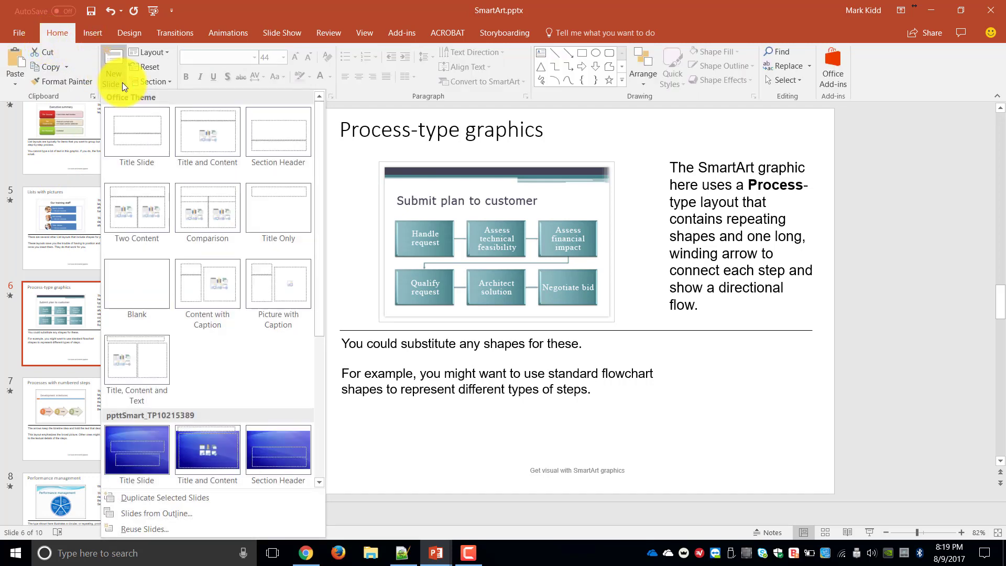
{"action": "mouse_move", "coordinate": [147, 285]}
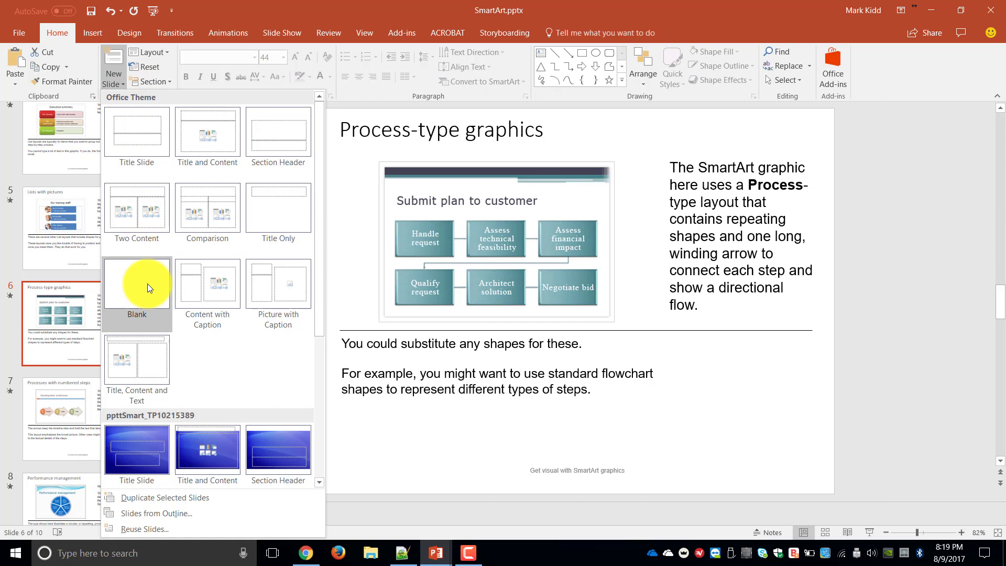
{"action": "left_click", "coordinate": [137, 283]}
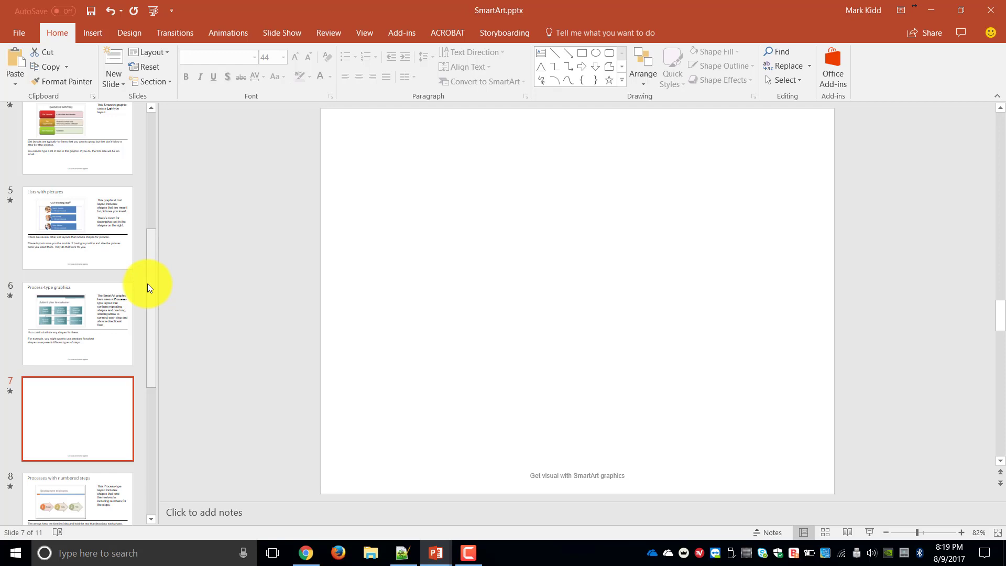
{"action": "left_click", "coordinate": [78, 324]}
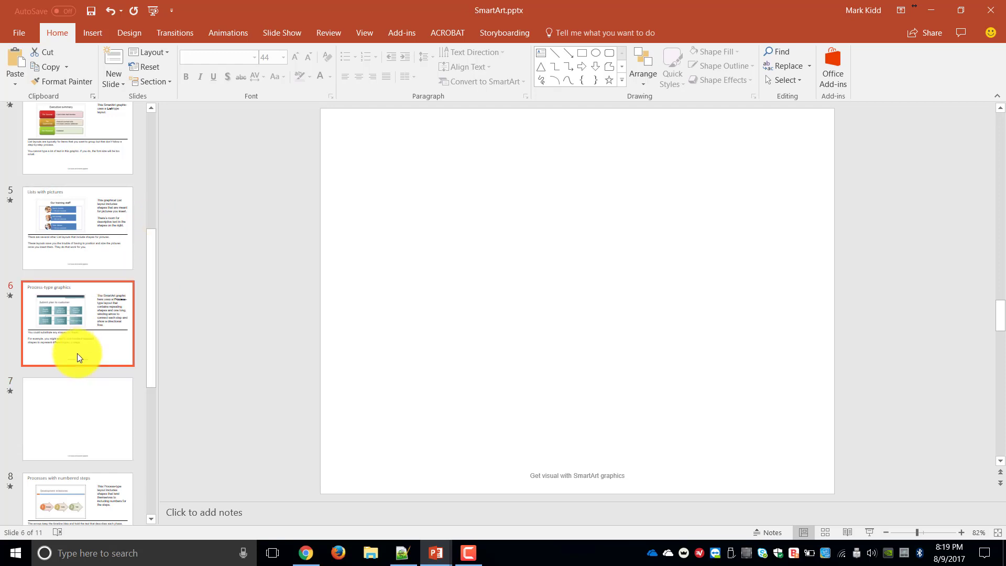
{"action": "left_click", "coordinate": [78, 323]}
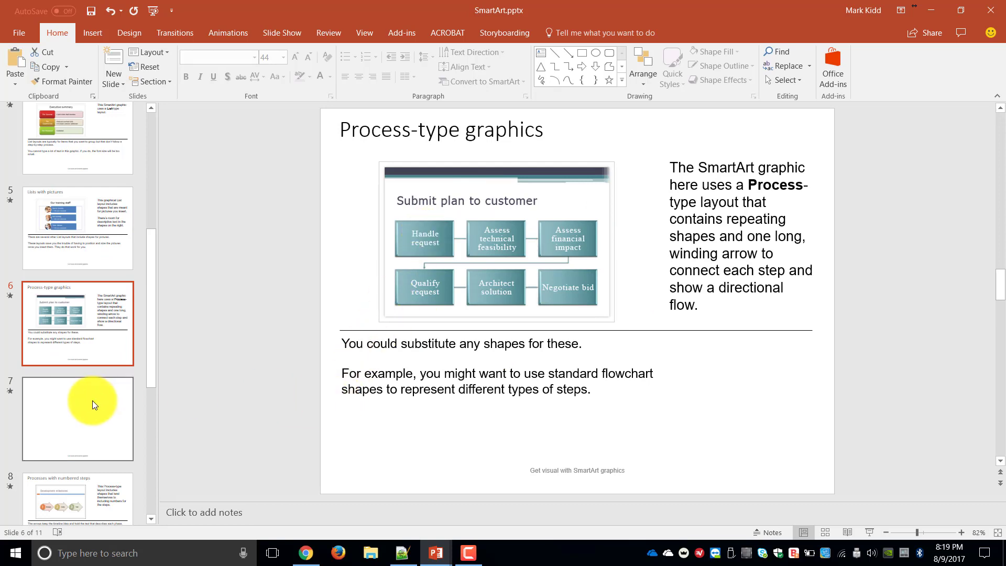
{"action": "left_click", "coordinate": [93, 419]}
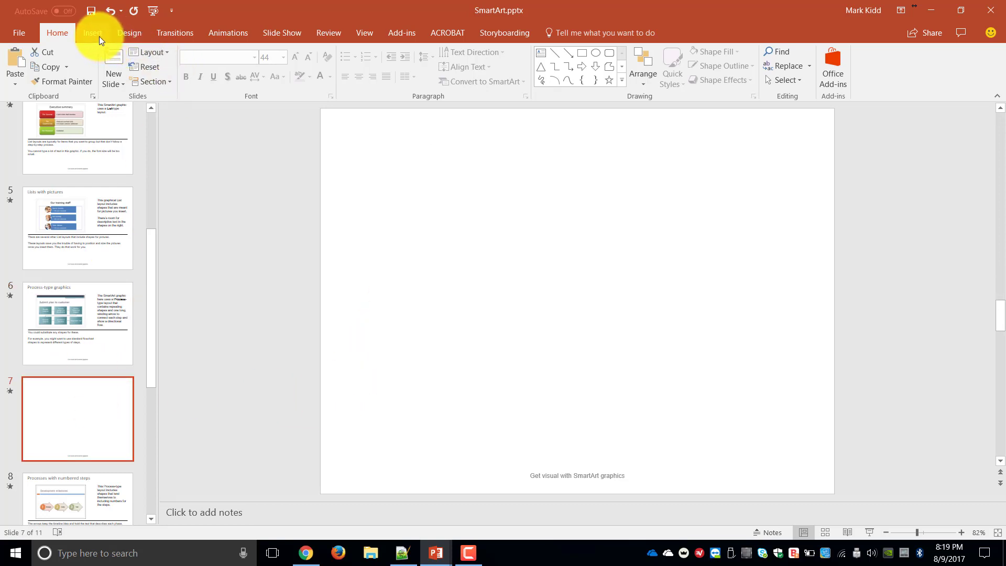
Insert a Basic Process SmartArt from the Process category onto blank slide 7.
{"action": "left_click", "coordinate": [93, 32]}
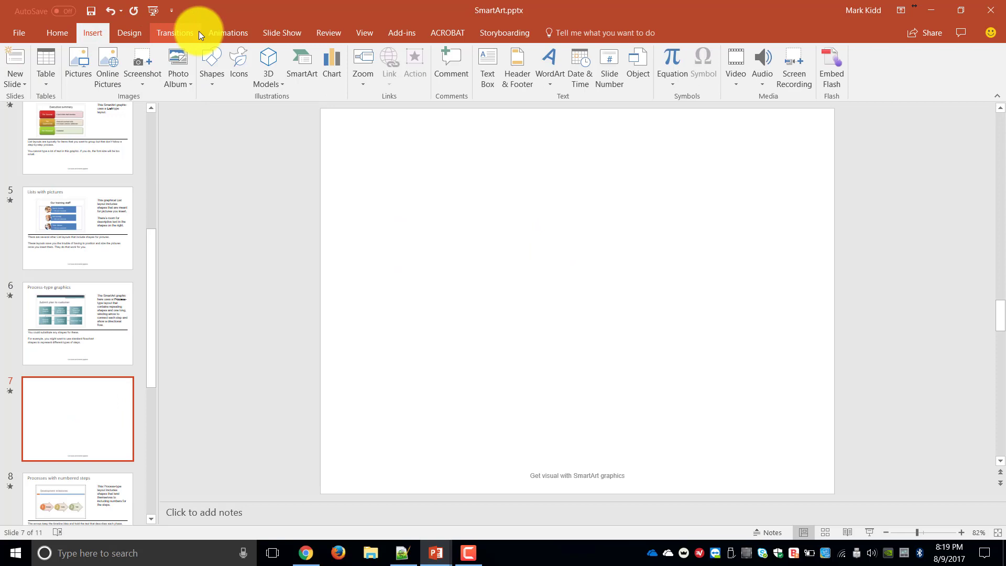
{"action": "left_click", "coordinate": [300, 61]}
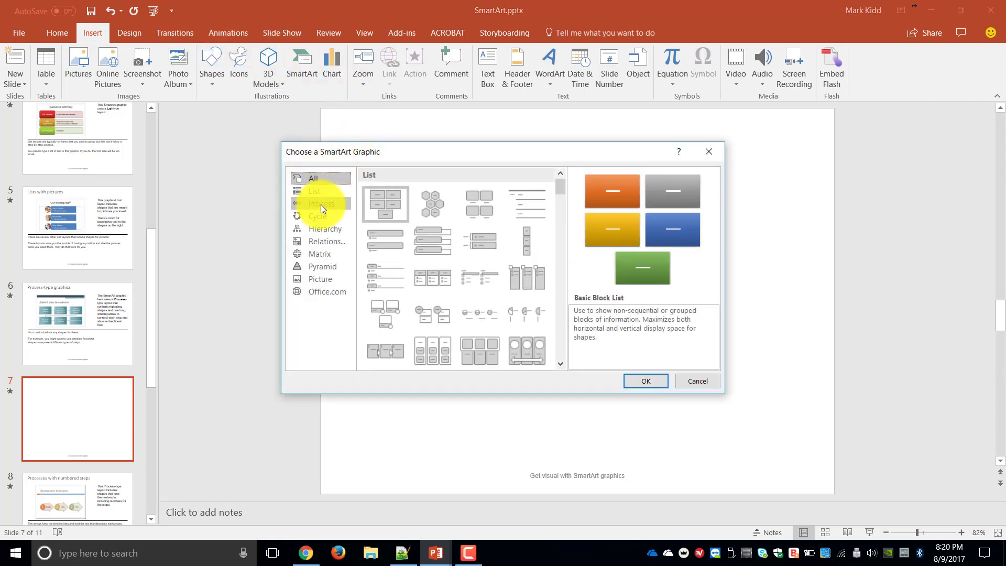
{"action": "left_click", "coordinate": [321, 203]}
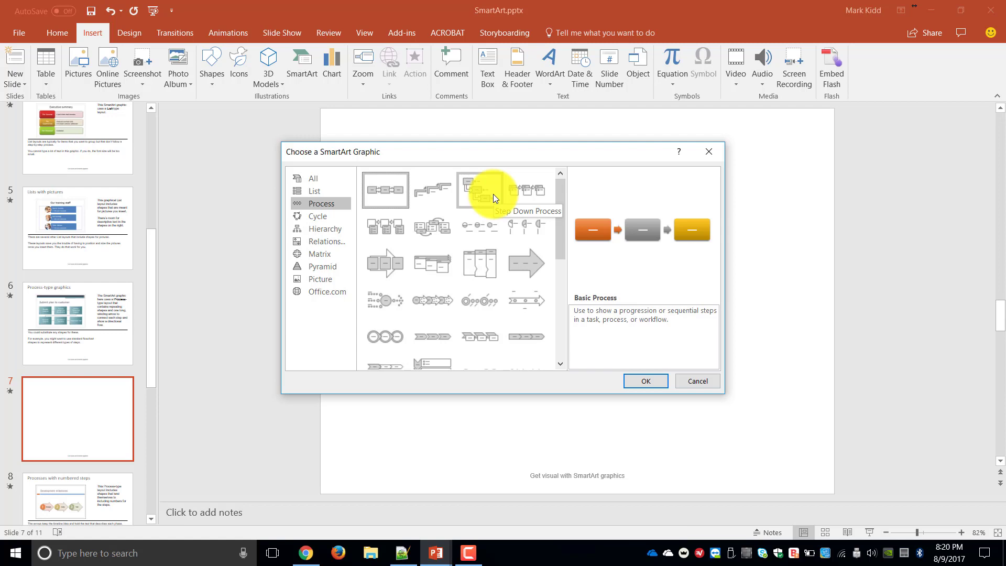
{"action": "mouse_move", "coordinate": [386, 228]}
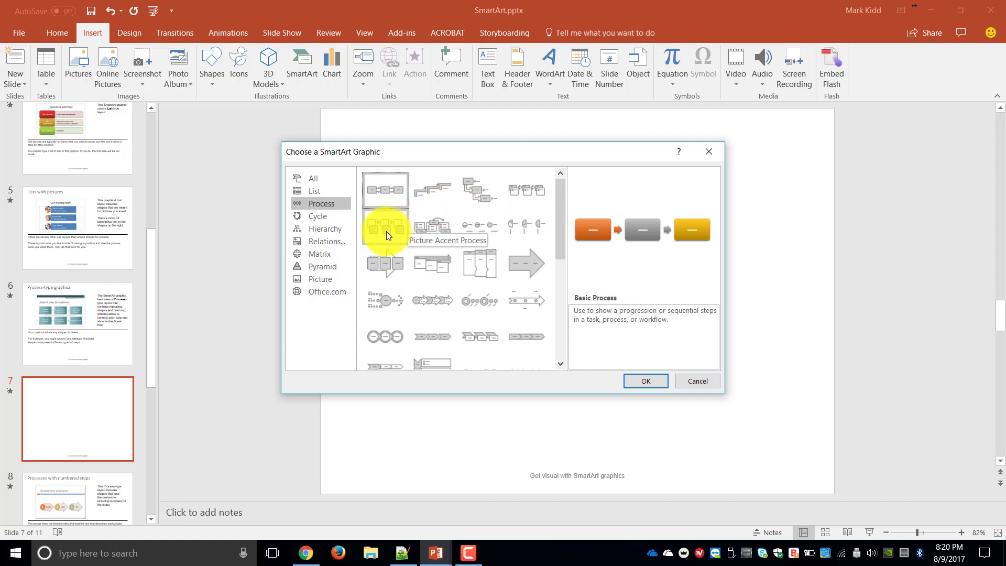
{"action": "left_click", "coordinate": [385, 226]}
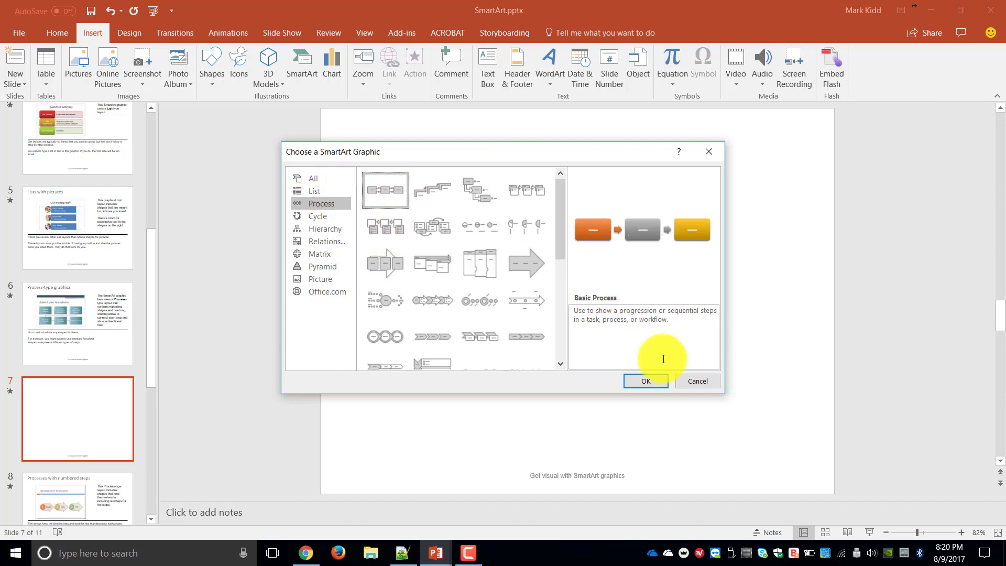
{"action": "left_click", "coordinate": [645, 381]}
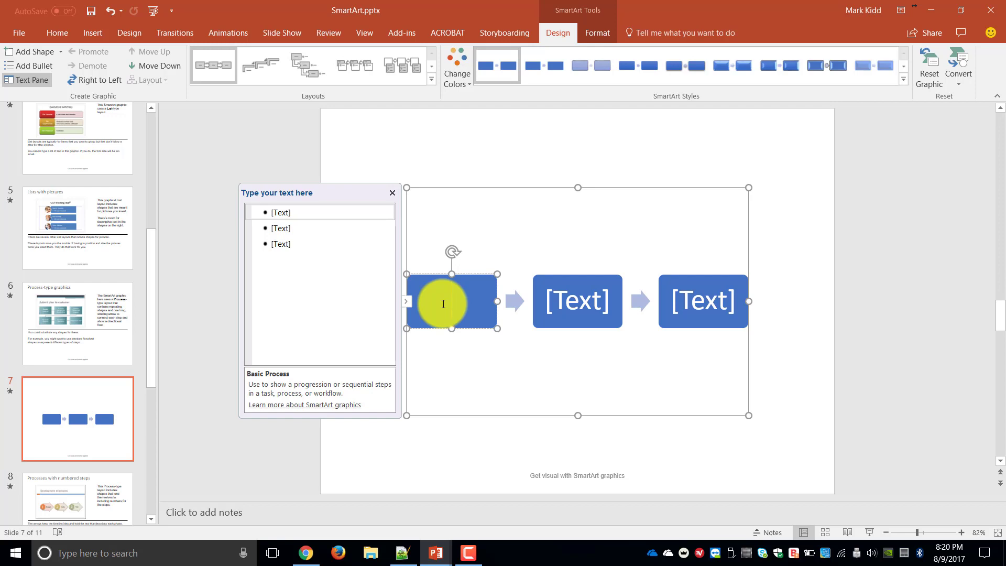
Label the three process steps Research, Create worksheets and Record video.
{"action": "type", "text": "Resear"}
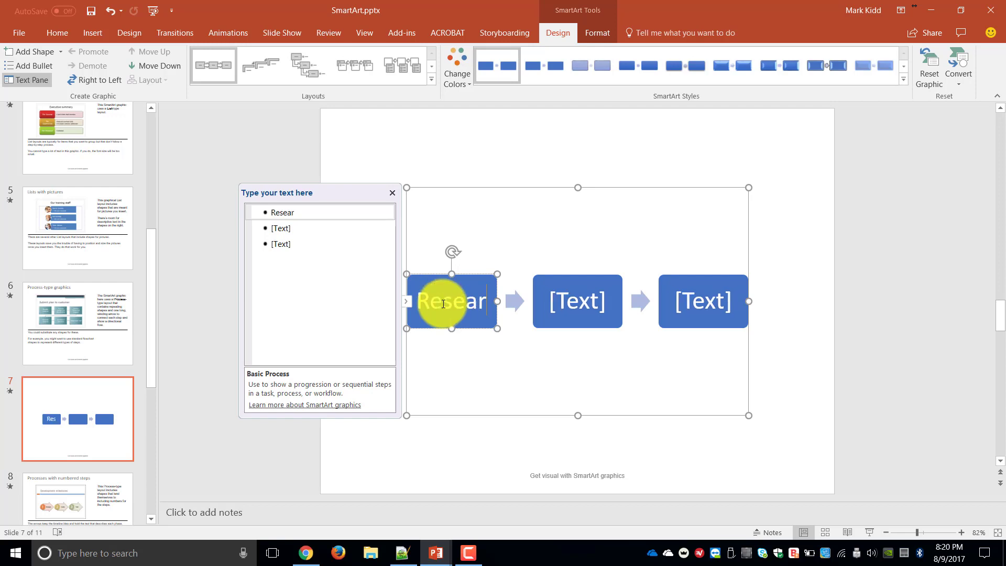
{"action": "type", "text": "ch"}
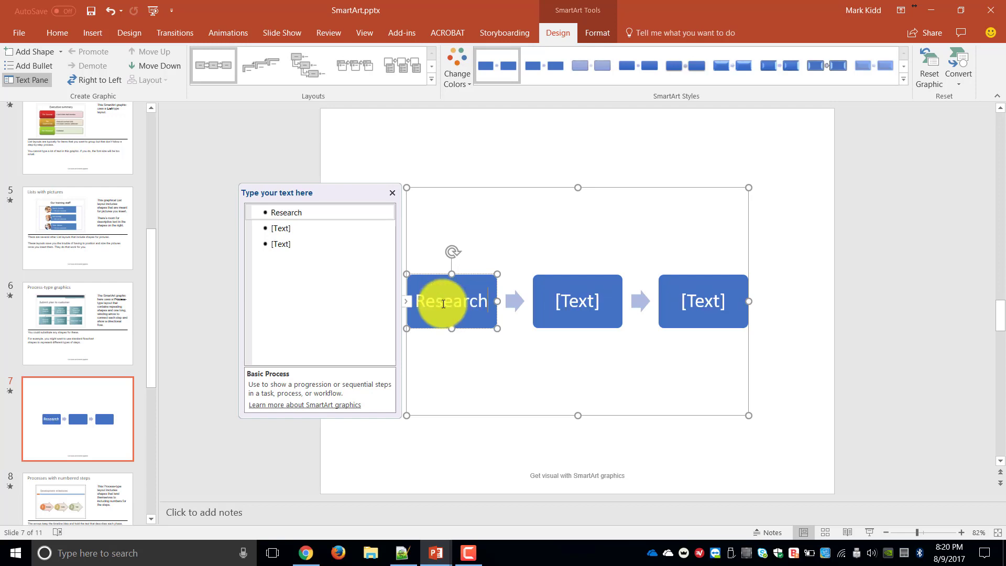
{"action": "left_click", "coordinate": [282, 228]}
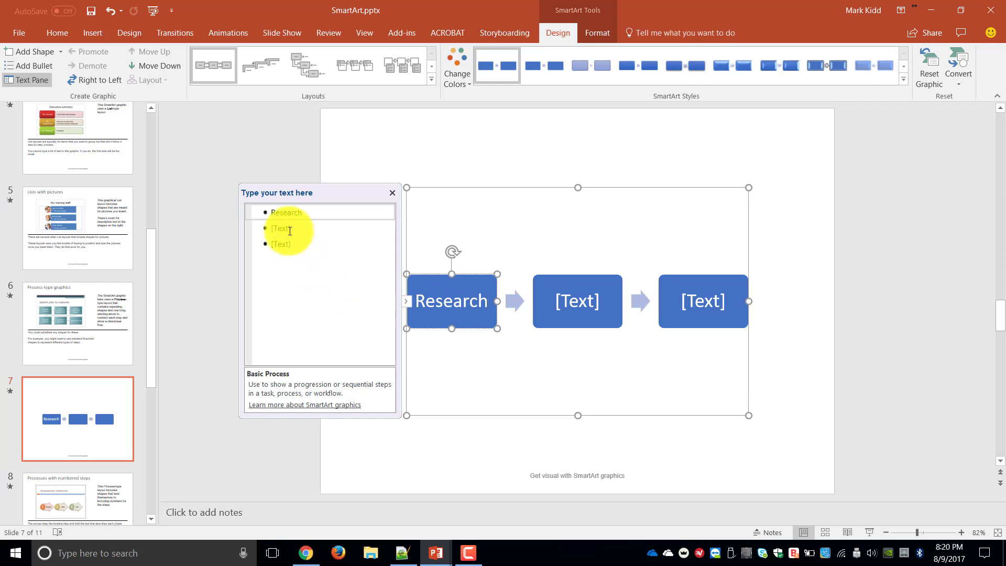
{"action": "left_click", "coordinate": [289, 227]}
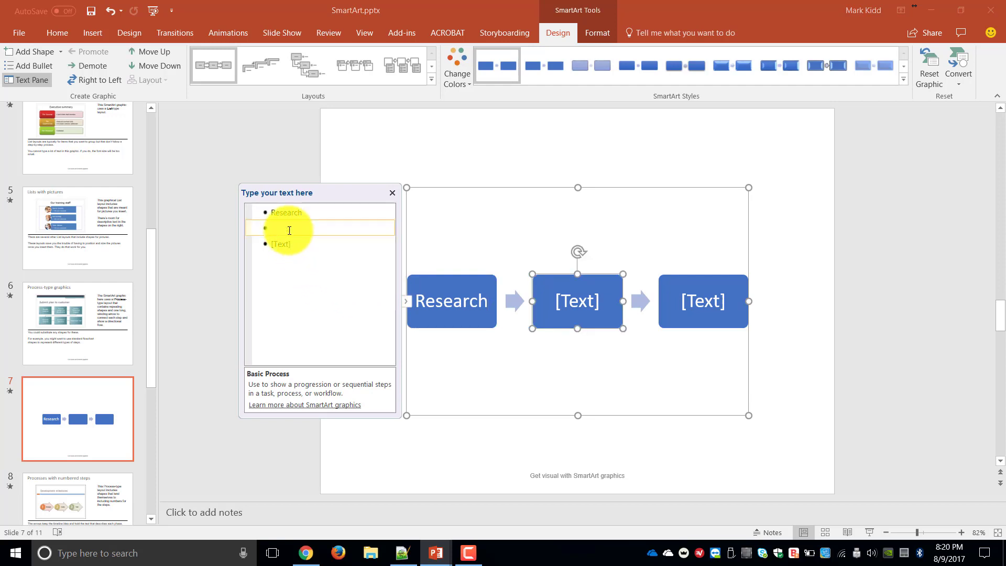
{"action": "type", "text": "Create worksh"}
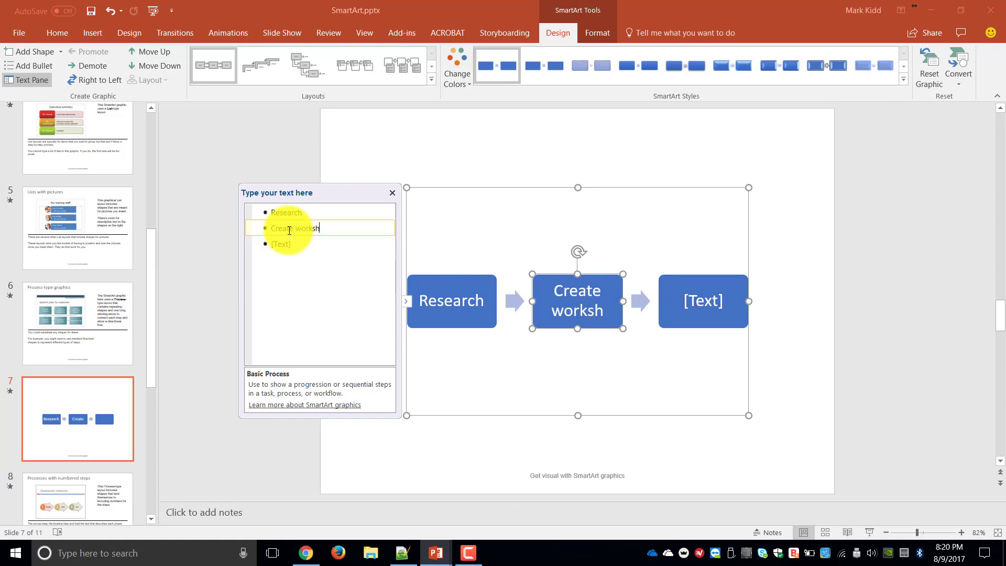
{"action": "type", "text": "eets"}
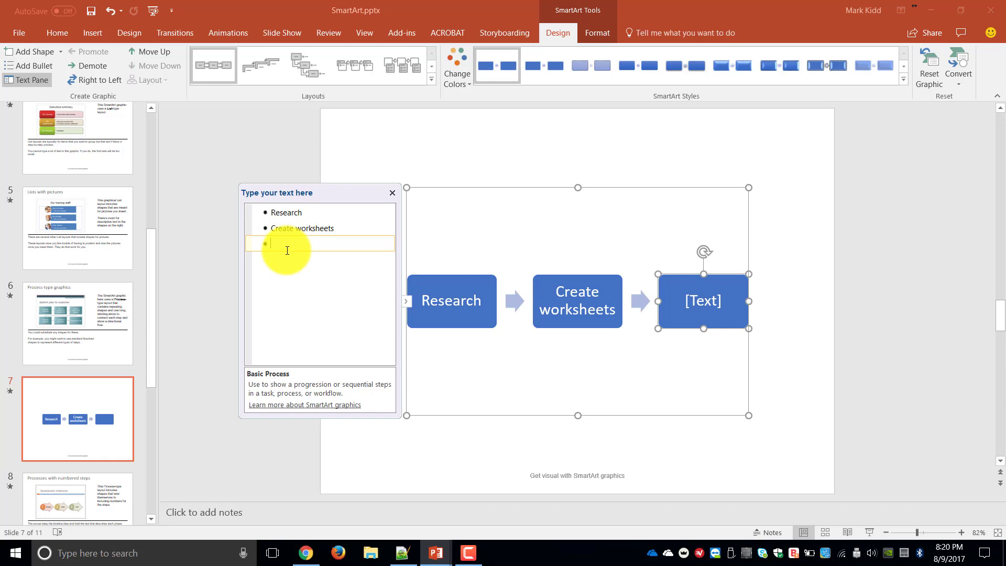
{"action": "type", "text": "Rec"}
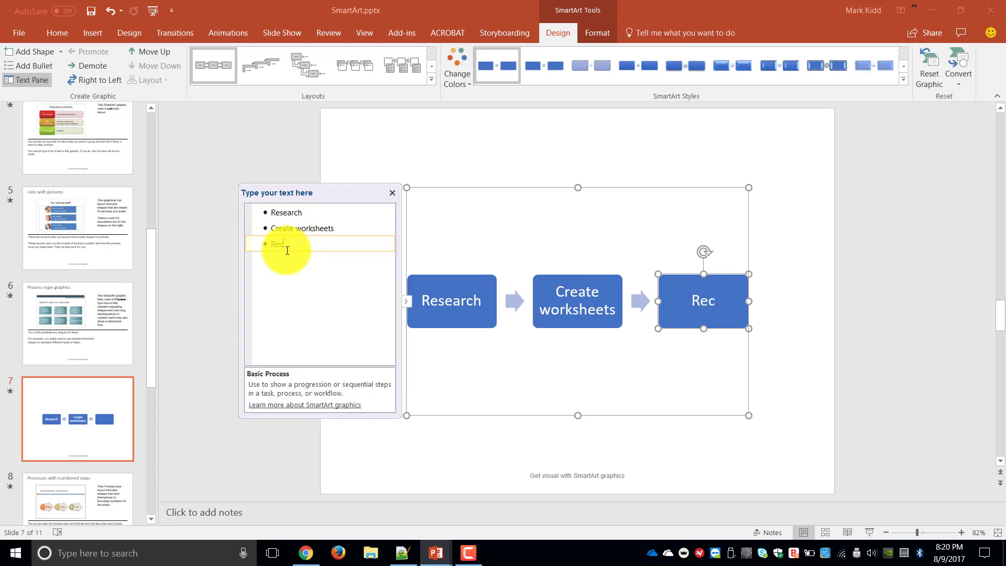
{"action": "type", "text": "ord video"}
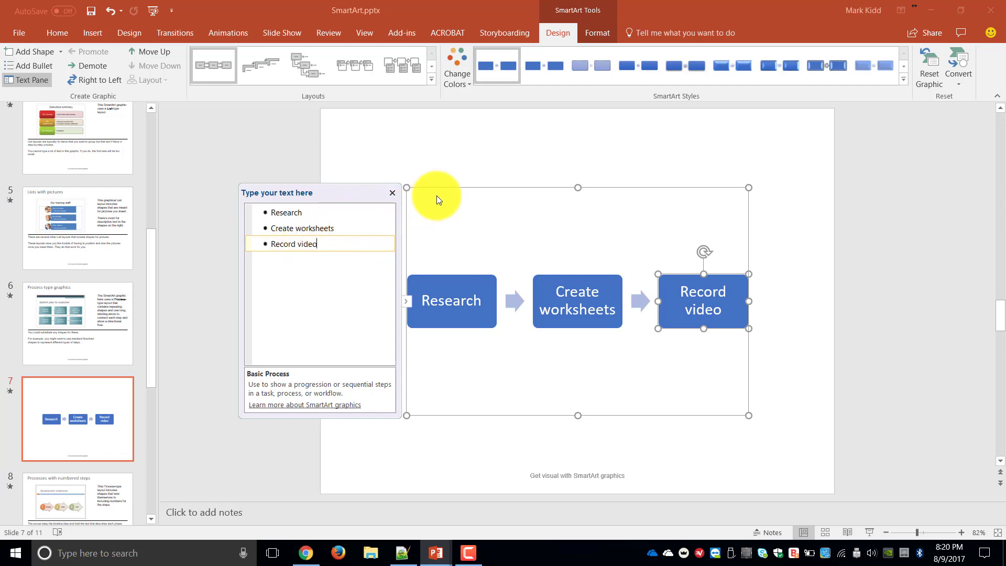
{"action": "left_click", "coordinate": [392, 192]}
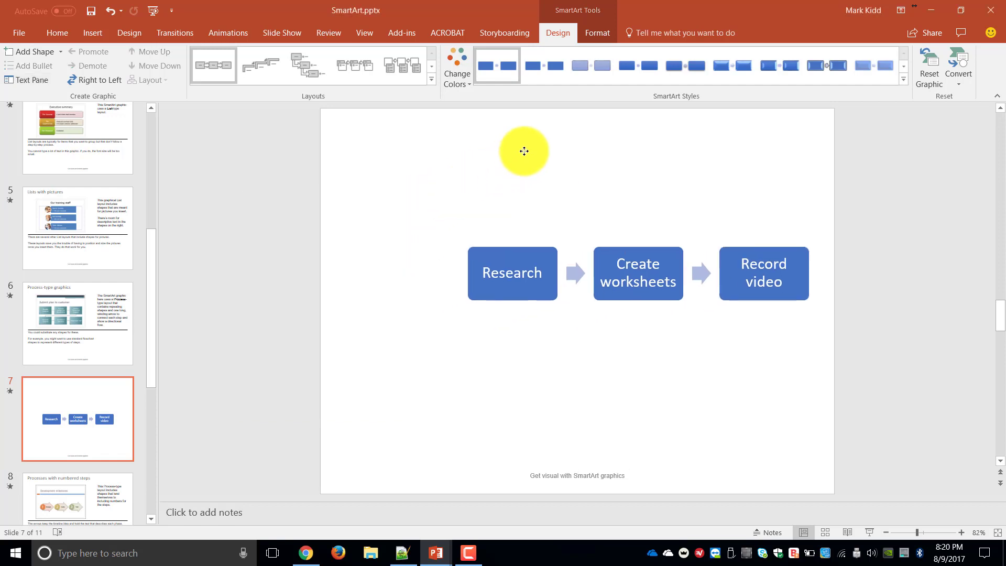
{"action": "left_click", "coordinate": [26, 80]}
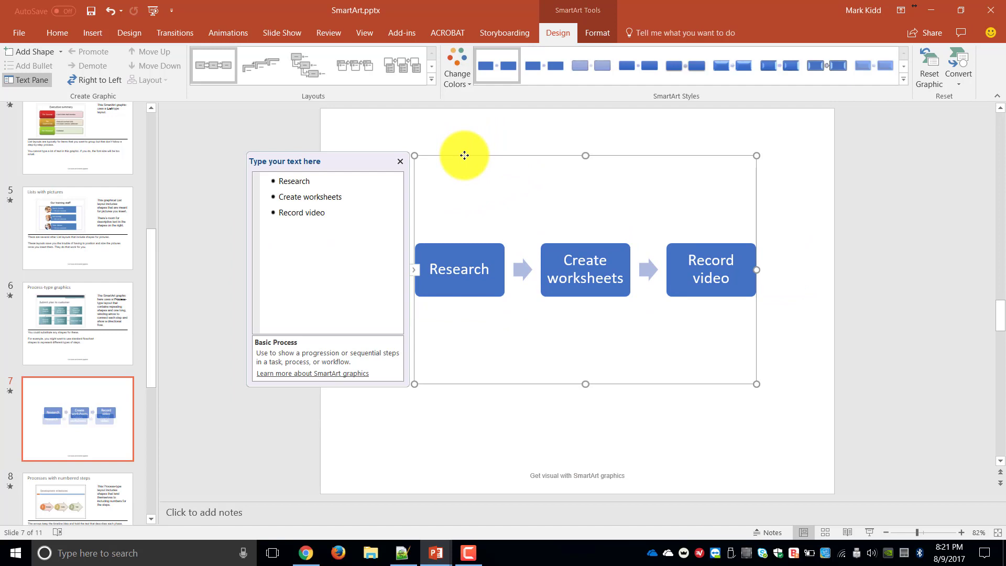
{"action": "mouse_move", "coordinate": [432, 426]}
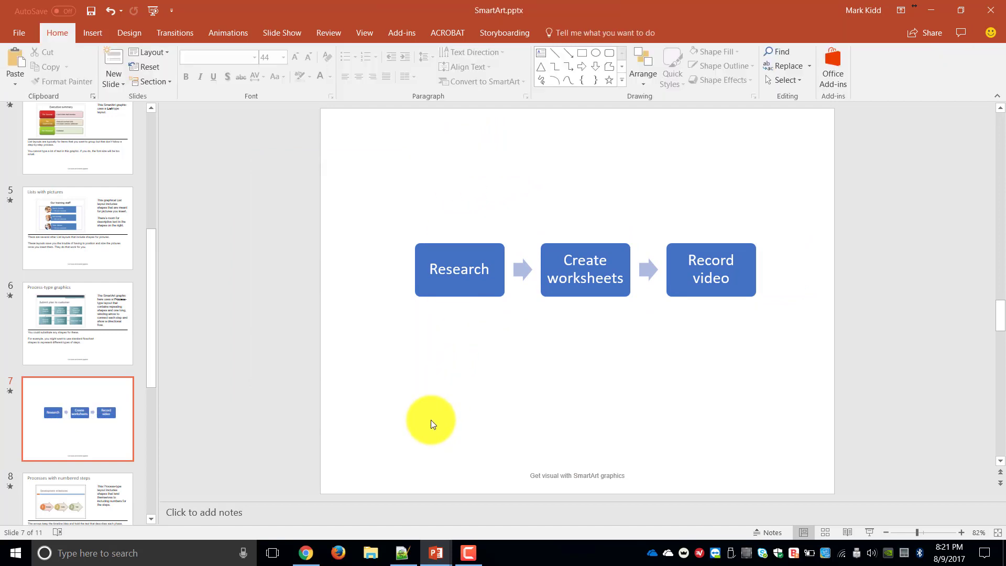
{"action": "left_click", "coordinate": [459, 269]}
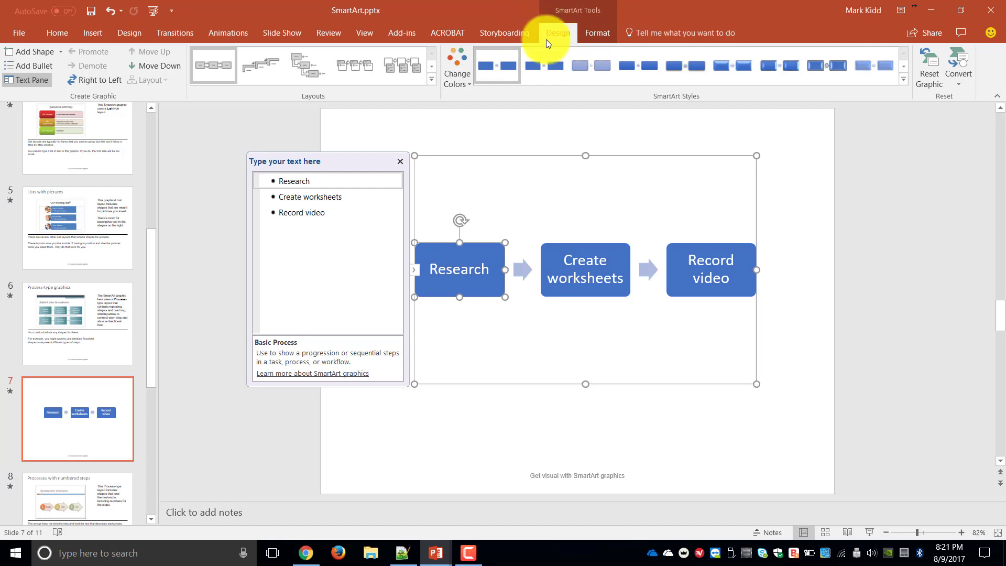
{"action": "left_click", "coordinate": [597, 32]}
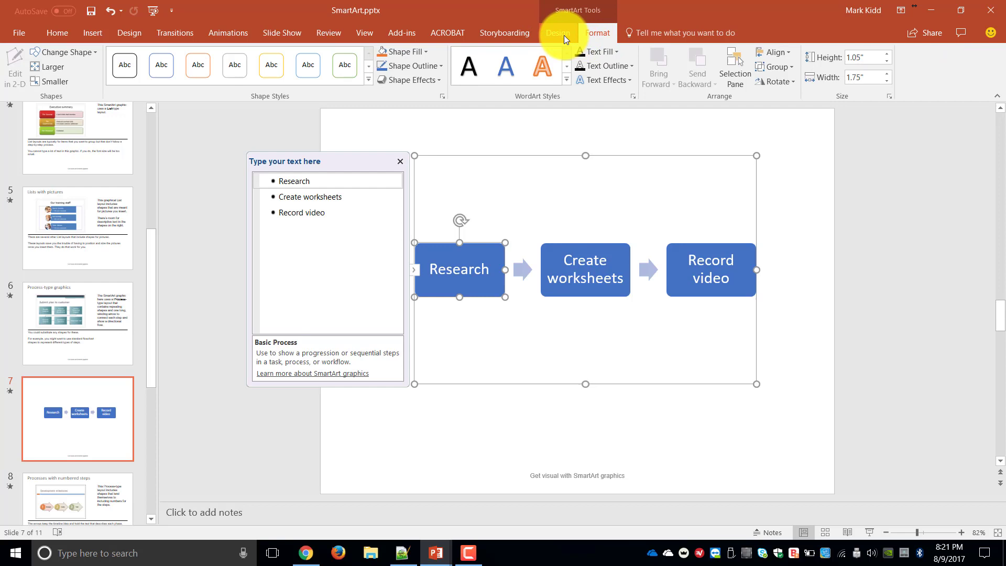
{"action": "left_click", "coordinate": [557, 33]}
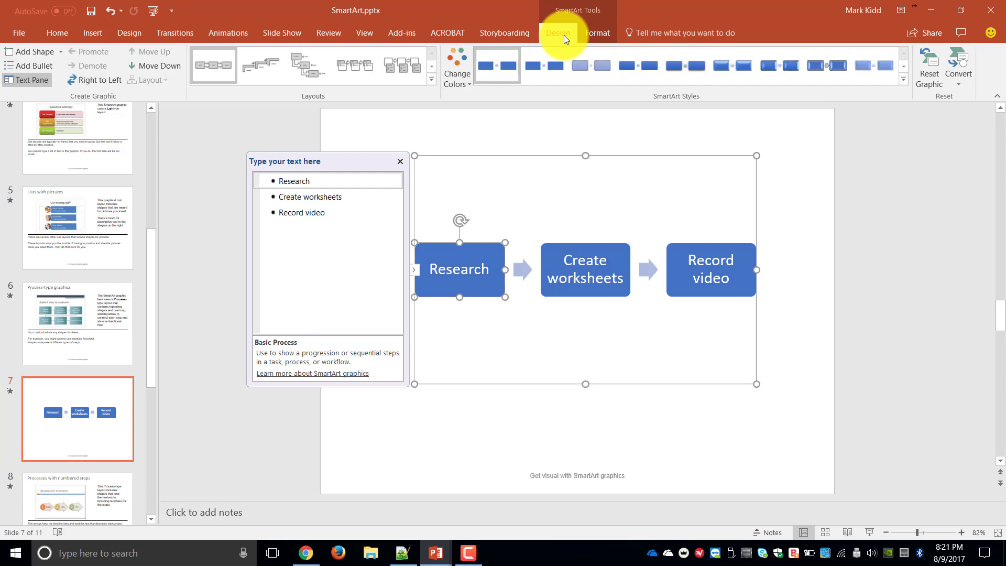
{"action": "mouse_move", "coordinate": [555, 35]}
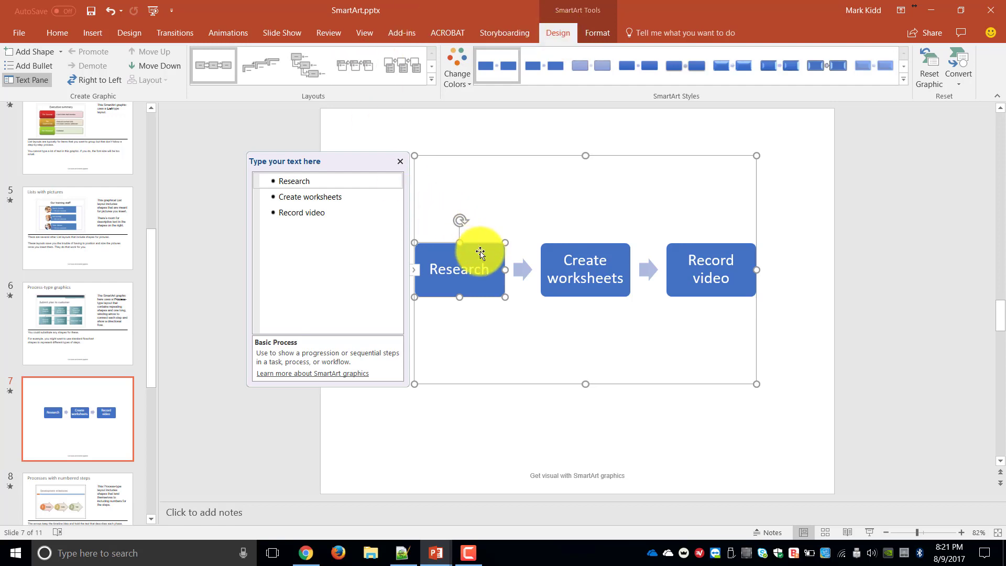
{"action": "mouse_move", "coordinate": [78, 11]}
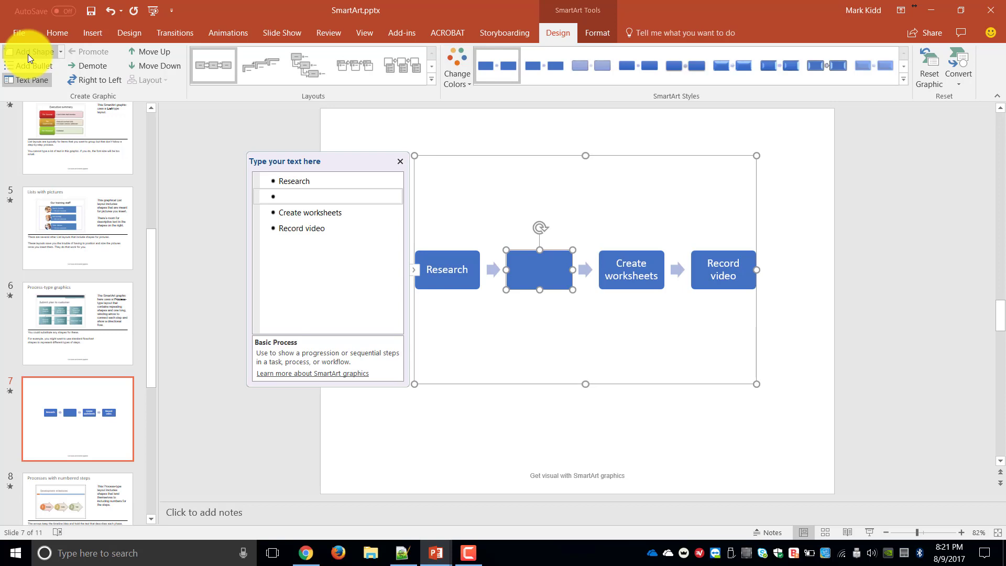
Add a new box after Research and label it Step 2.
{"action": "type", "text": "Step 2"}
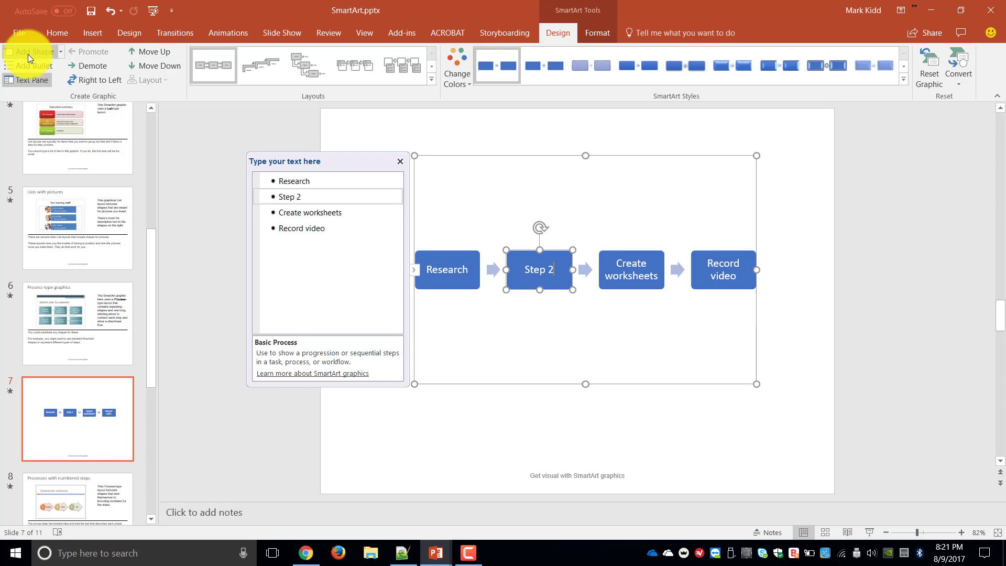
{"action": "mouse_move", "coordinate": [94, 65]}
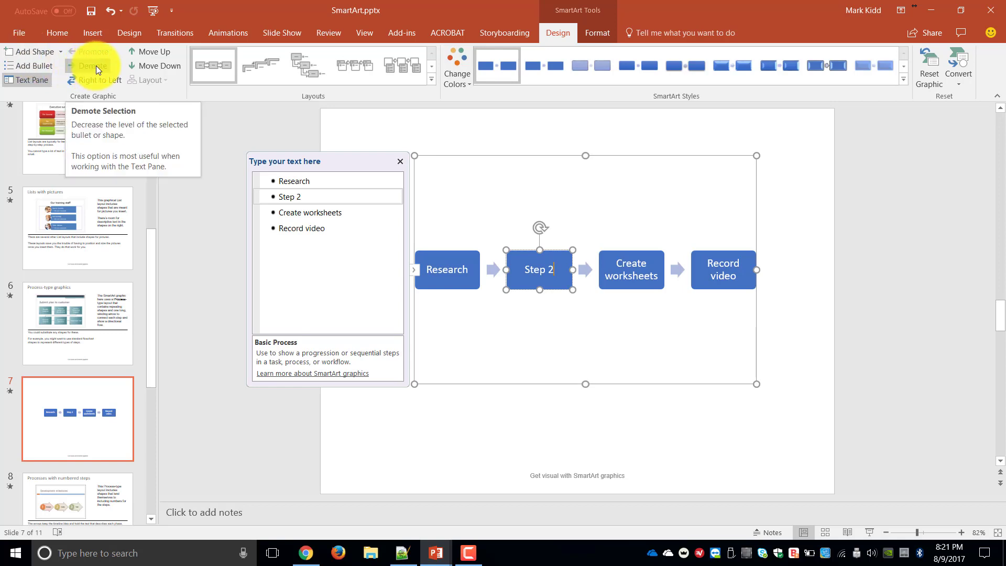
{"action": "mouse_move", "coordinate": [97, 83]}
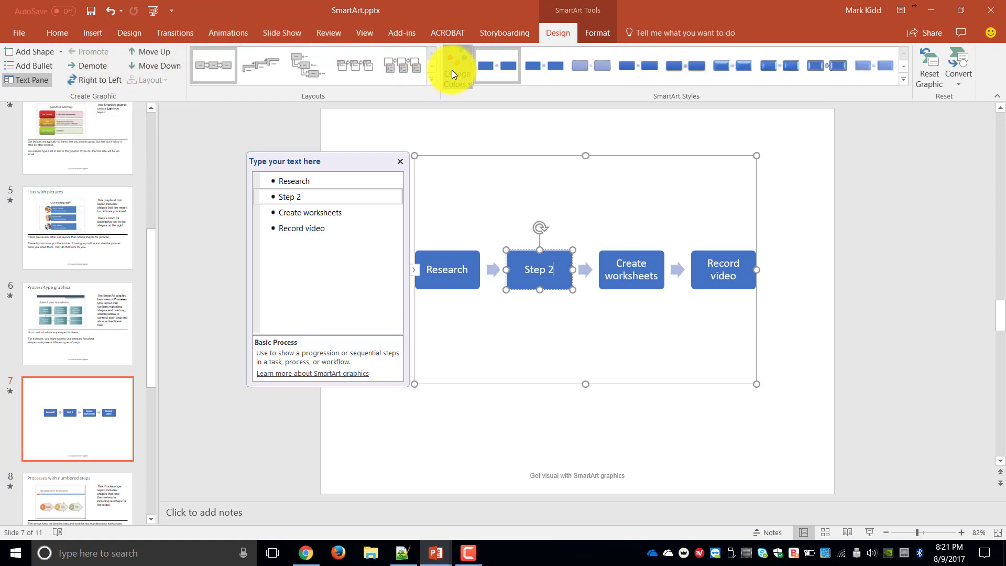
Recolor the slide 7 process graphic with the first Colorful palette via Change Colors.
{"action": "left_click", "coordinate": [457, 68]}
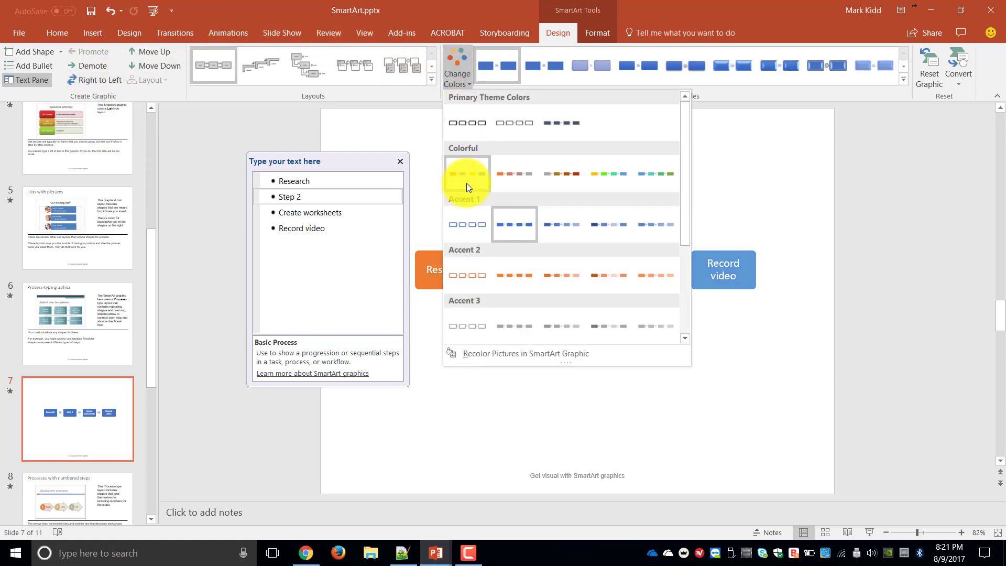
{"action": "left_click", "coordinate": [467, 174]}
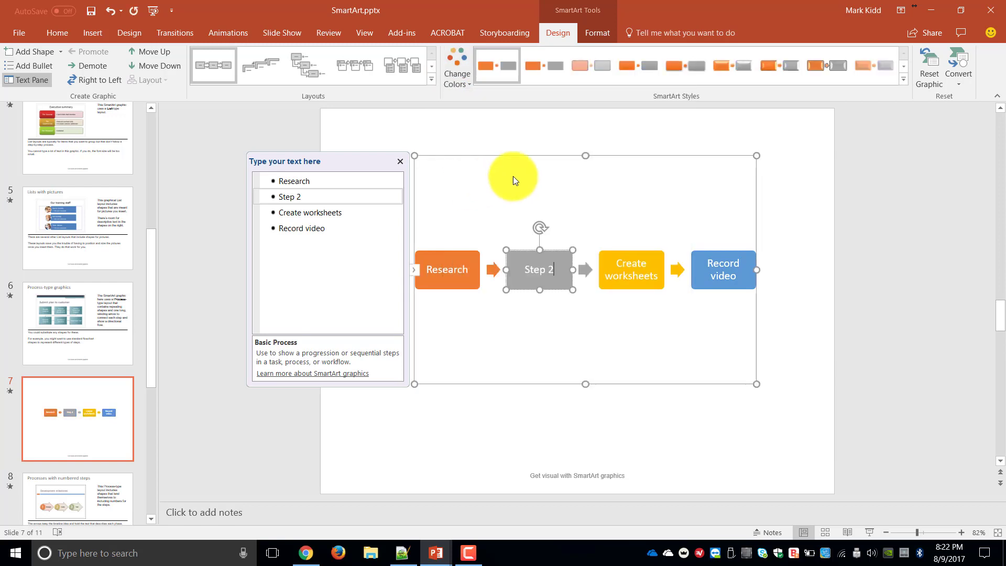
{"action": "mouse_move", "coordinate": [905, 83]}
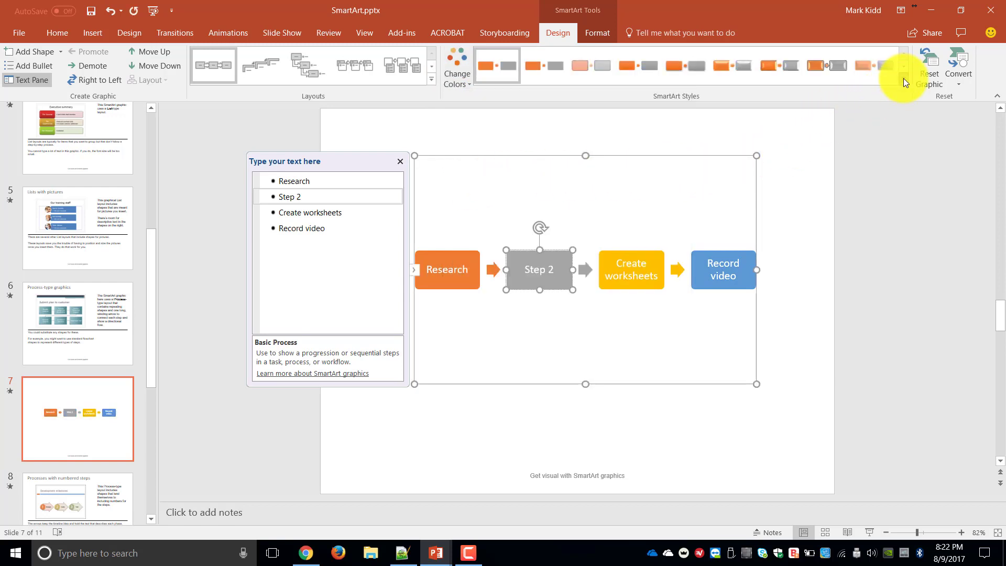
{"action": "left_click", "coordinate": [910, 81]}
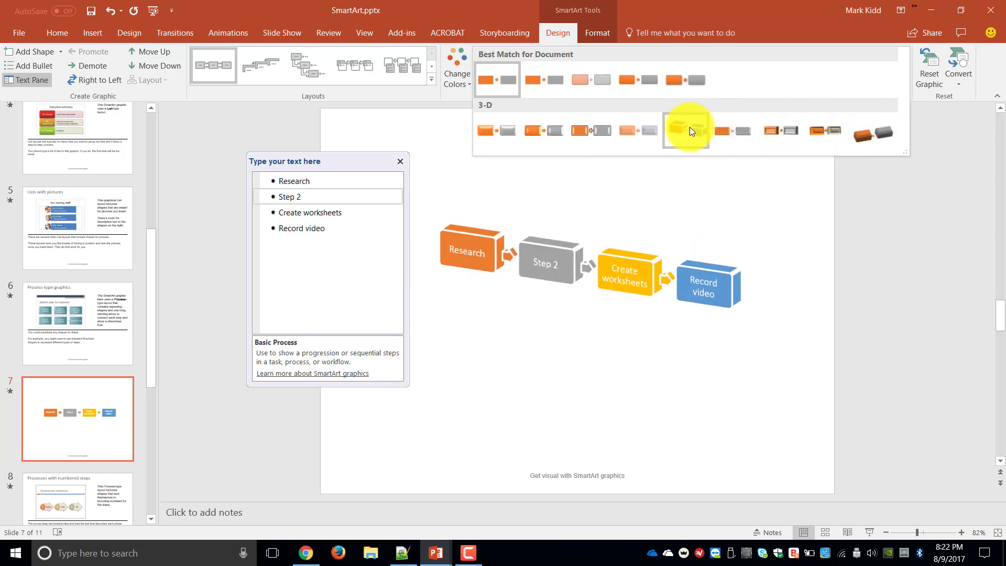
Apply a 3-D SmartArt style, then move the graphic up-left and enlarge it on the slide.
{"action": "left_click", "coordinate": [685, 130]}
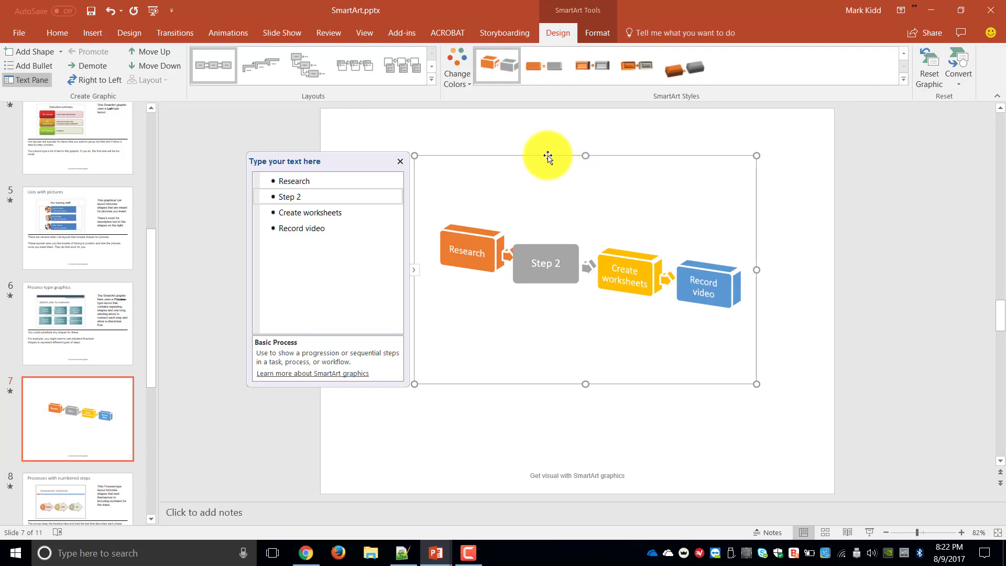
{"action": "left_click_drag", "start_coordinate": [756, 383], "coordinate": [683, 373]}
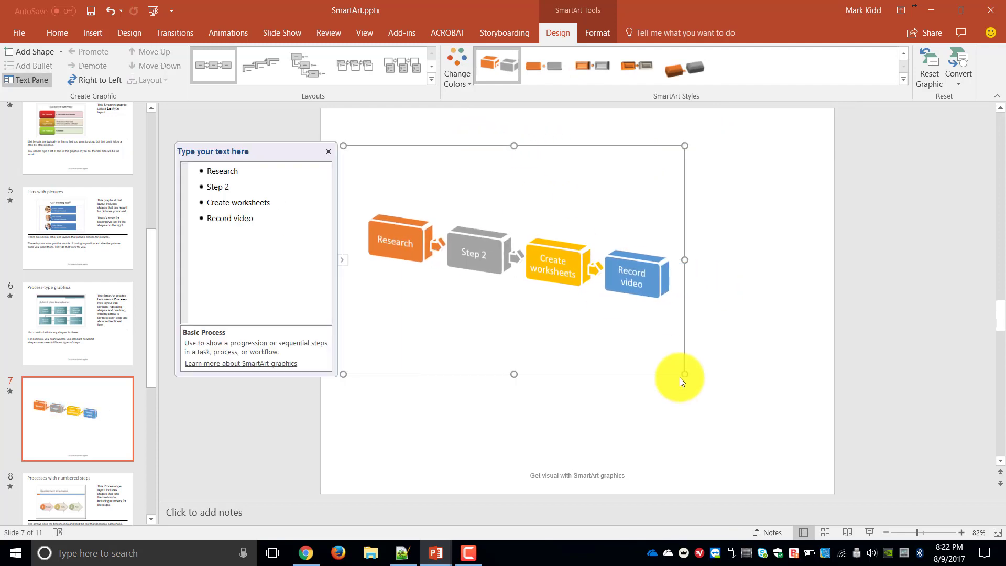
{"action": "left_click_drag", "start_coordinate": [683, 373], "coordinate": [782, 430]}
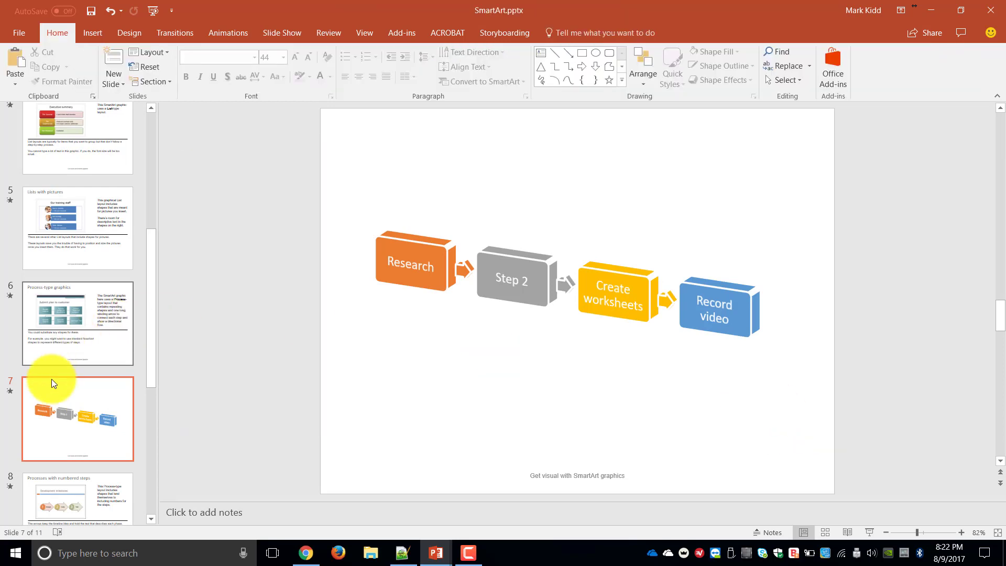
{"action": "mouse_move", "coordinate": [153, 522]}
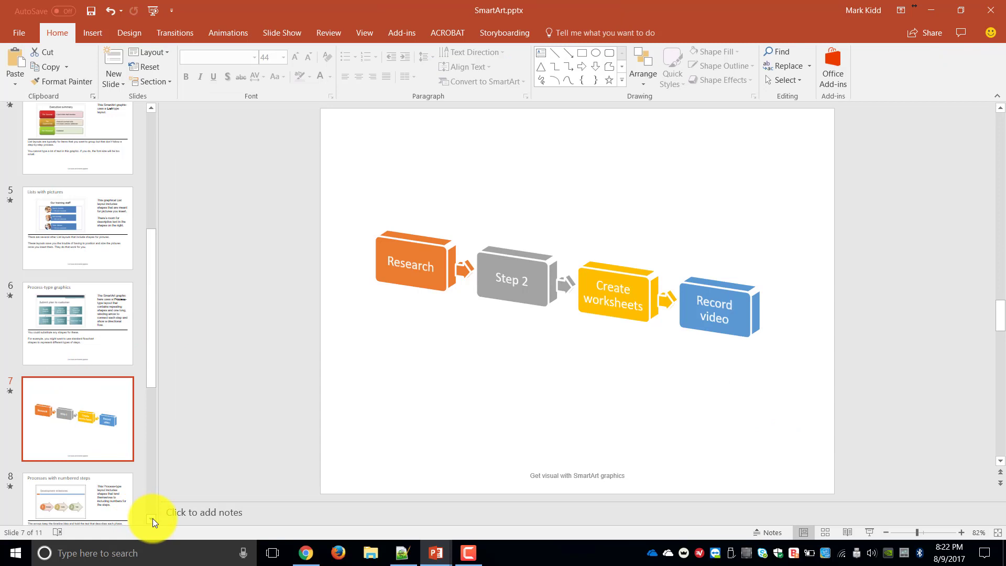
Select slide 9 (Performance management) and add a new Blank-layout slide after it.
{"action": "scroll", "scroll_direction": "down", "scroll_amount": 3}
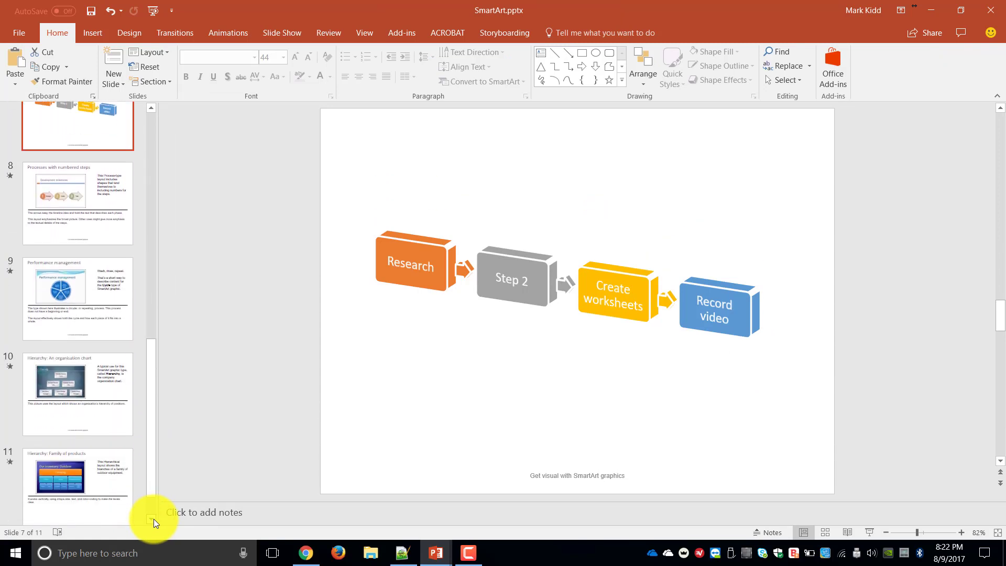
{"action": "left_click", "coordinate": [77, 286]}
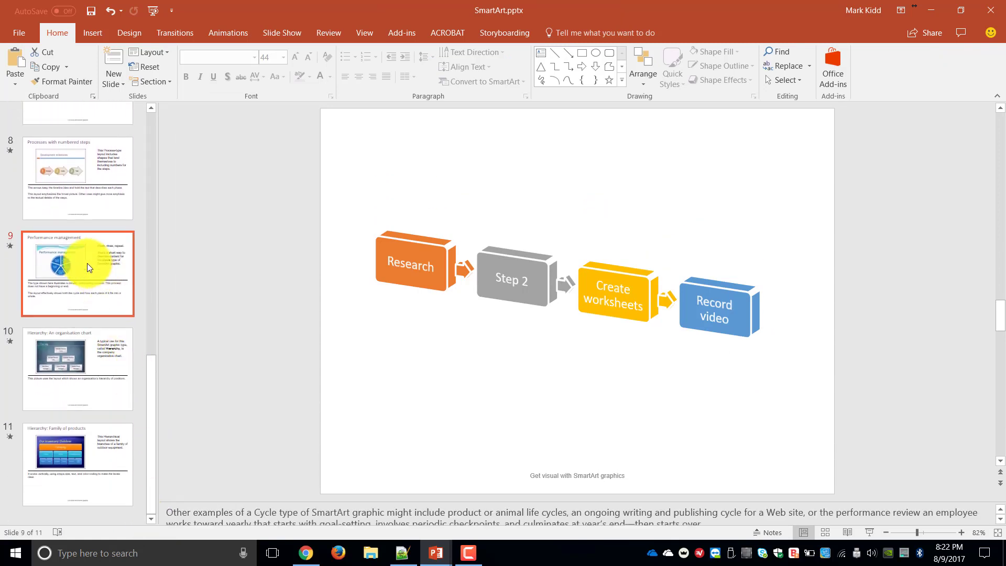
{"action": "left_click", "coordinate": [77, 273]}
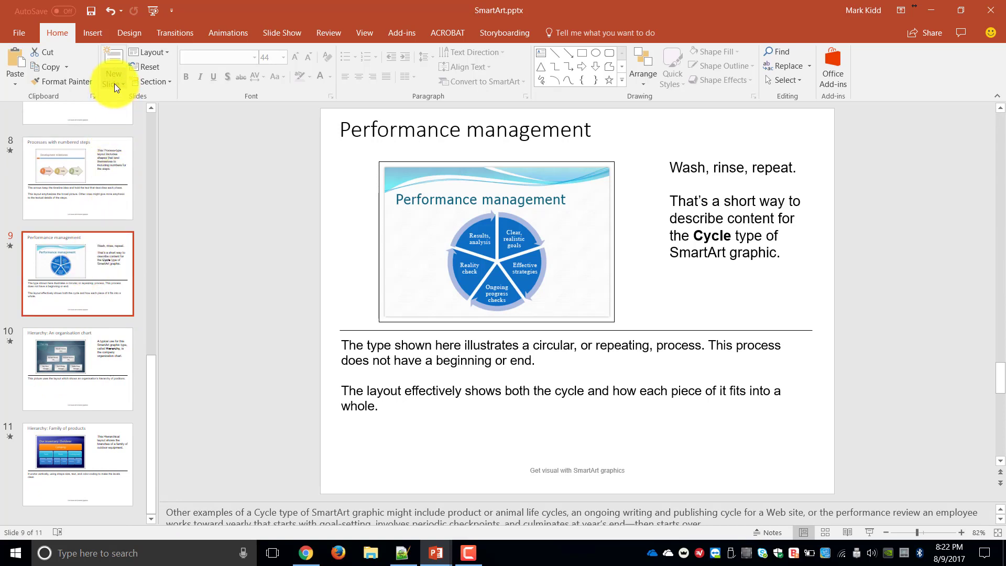
{"action": "left_click", "coordinate": [113, 78]}
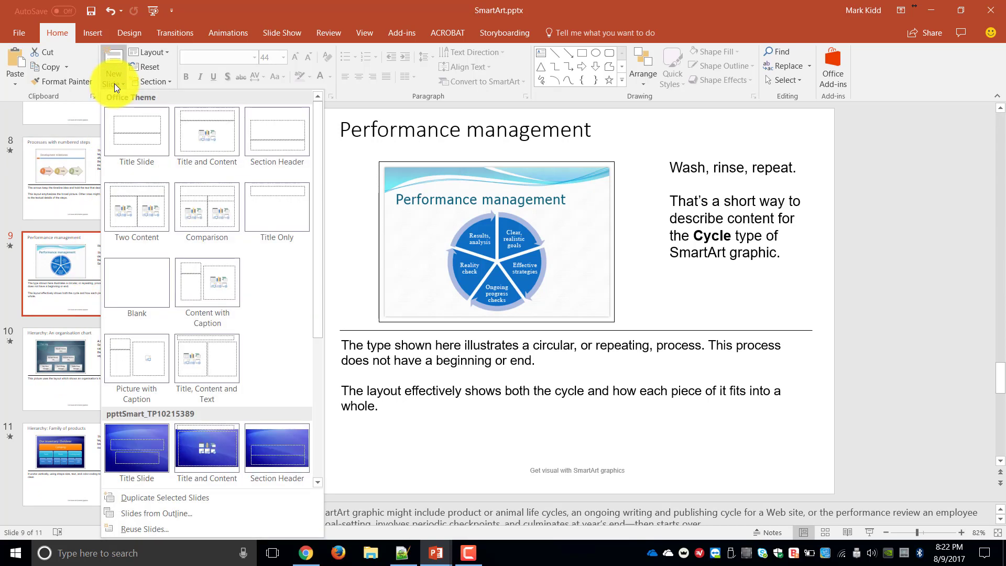
{"action": "mouse_move", "coordinate": [136, 297]}
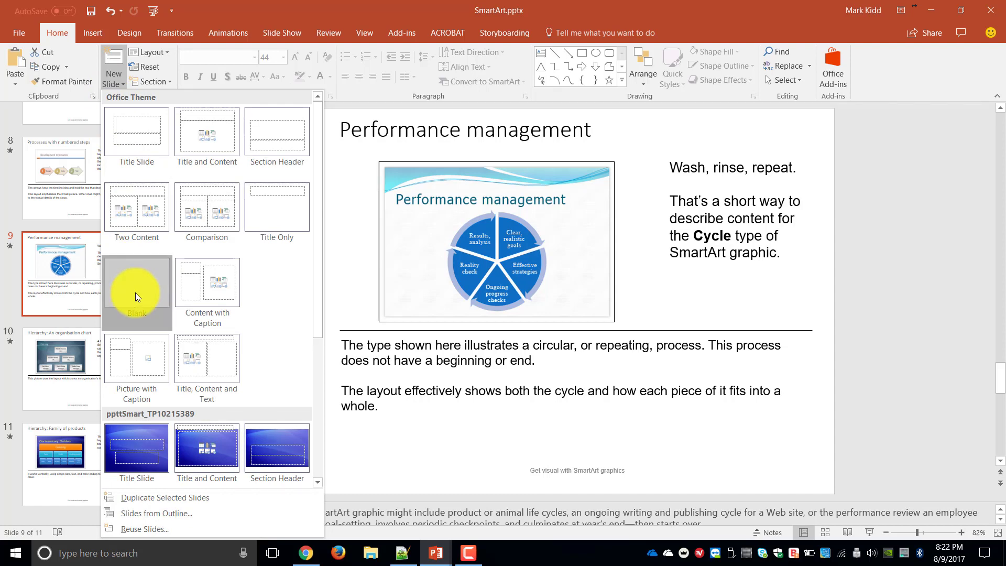
{"action": "left_click", "coordinate": [136, 291]}
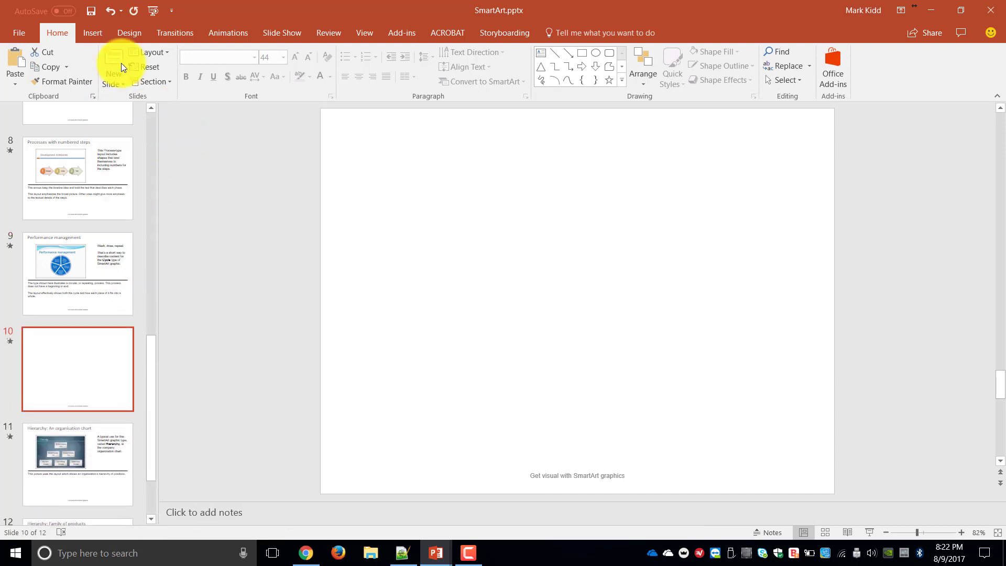
Insert a Continuous Cycle SmartArt from the Cycle category onto slide 10.
{"action": "left_click", "coordinate": [92, 33]}
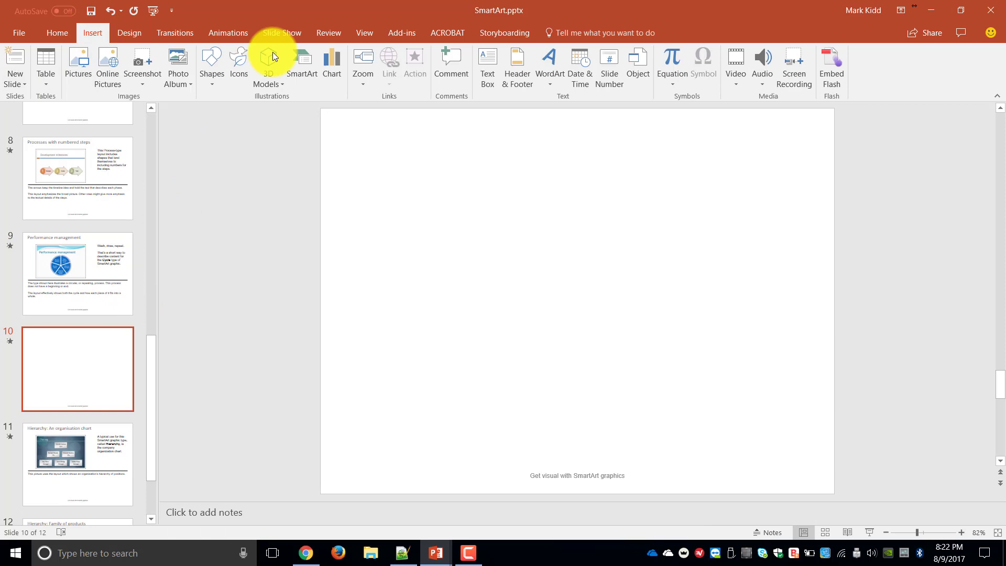
{"action": "left_click", "coordinate": [301, 61]}
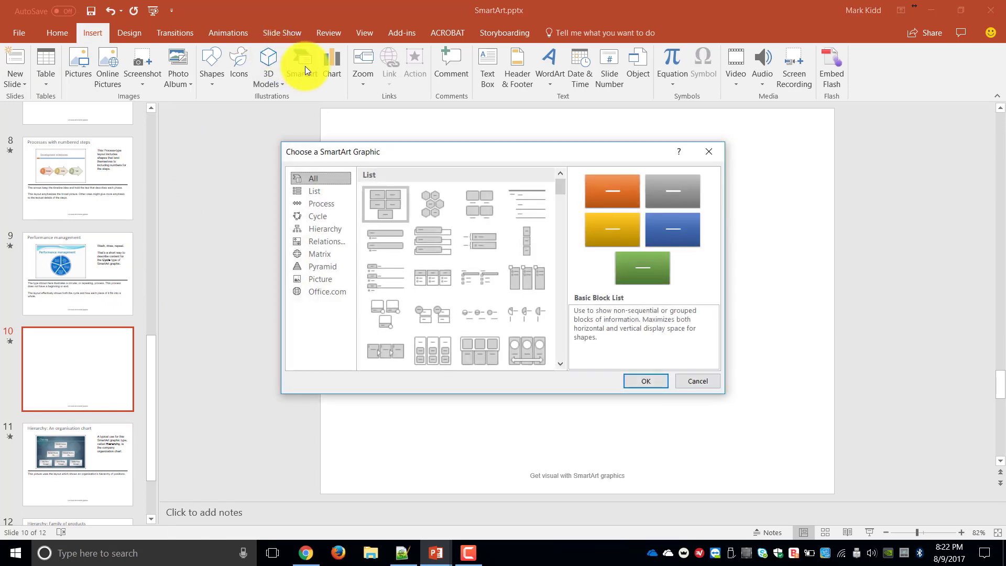
{"action": "left_click", "coordinate": [317, 216]}
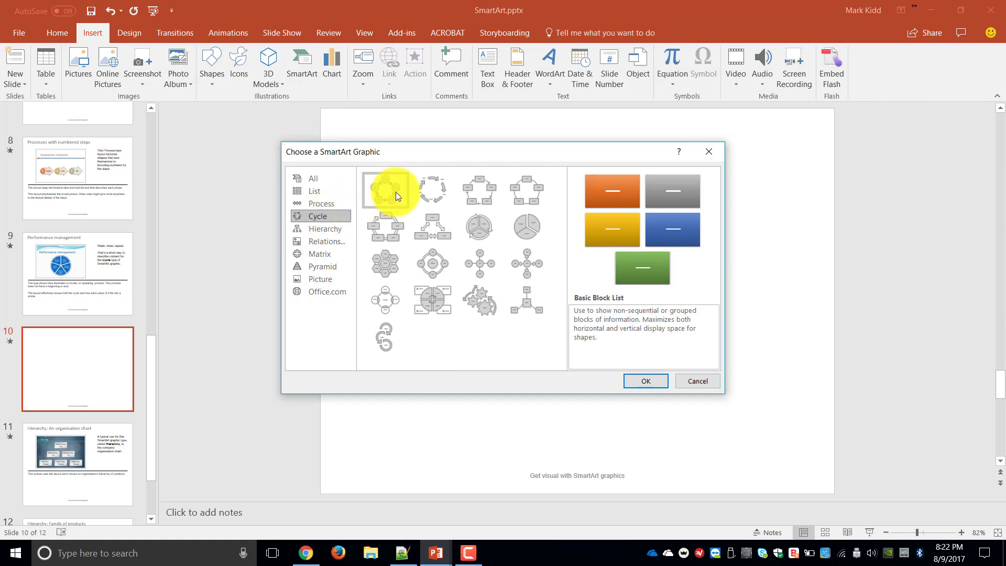
{"action": "mouse_move", "coordinate": [430, 307]}
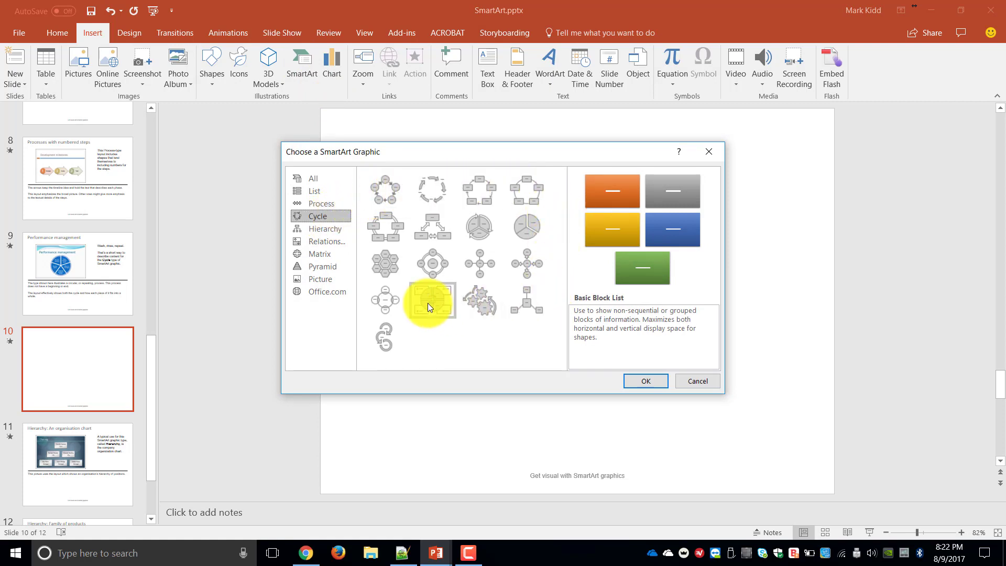
{"action": "left_click", "coordinate": [386, 226]}
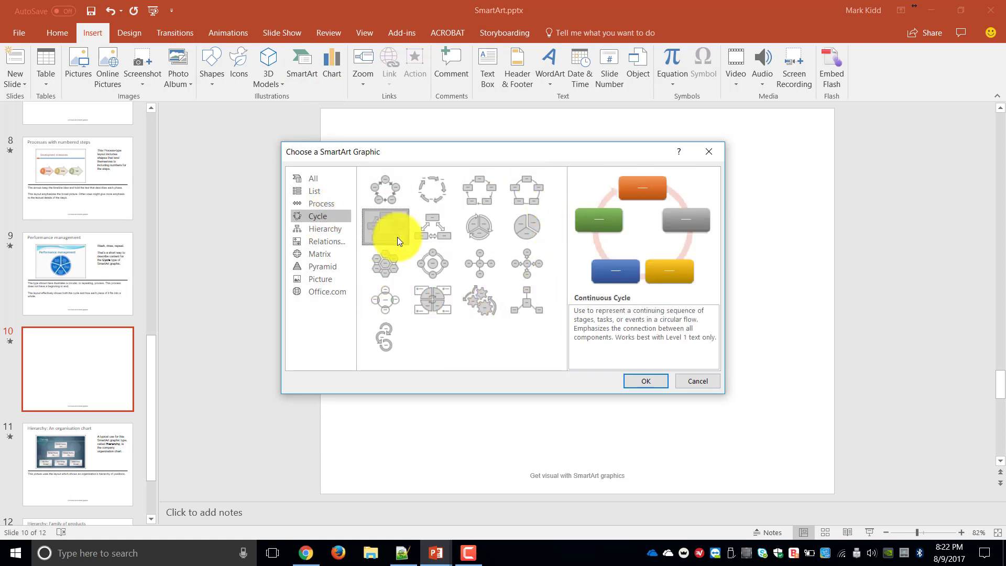
{"action": "left_click", "coordinate": [645, 381]}
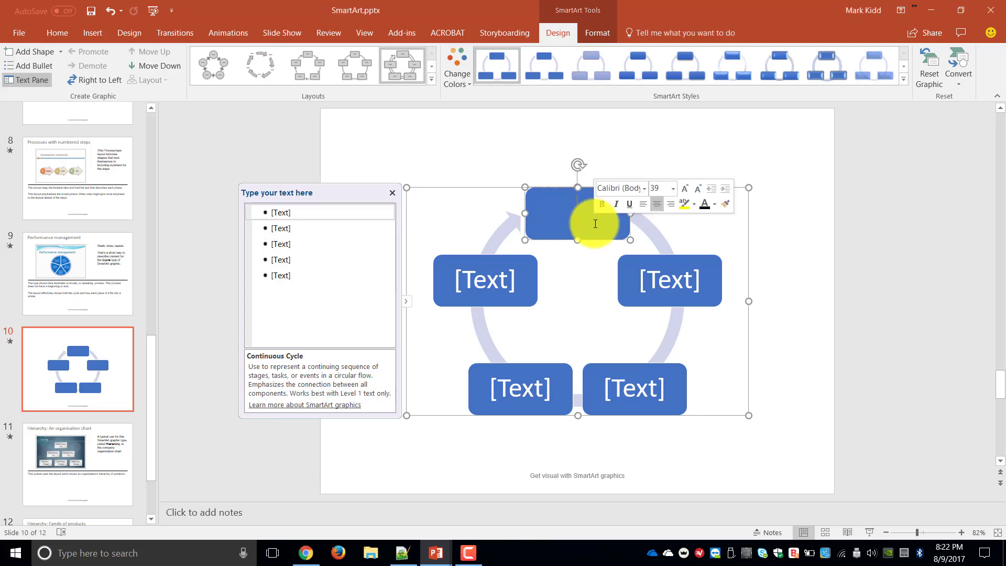
Fill the five cycle shapes with the numbers 1, 2, 3, 4 and 5.
{"action": "type", "text": "1"}
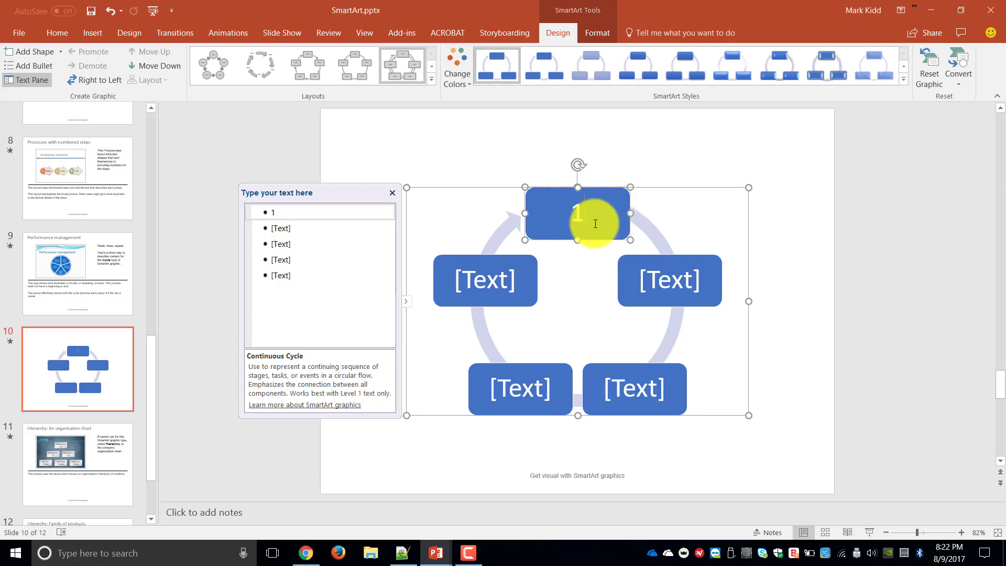
{"action": "type", "text": "2"}
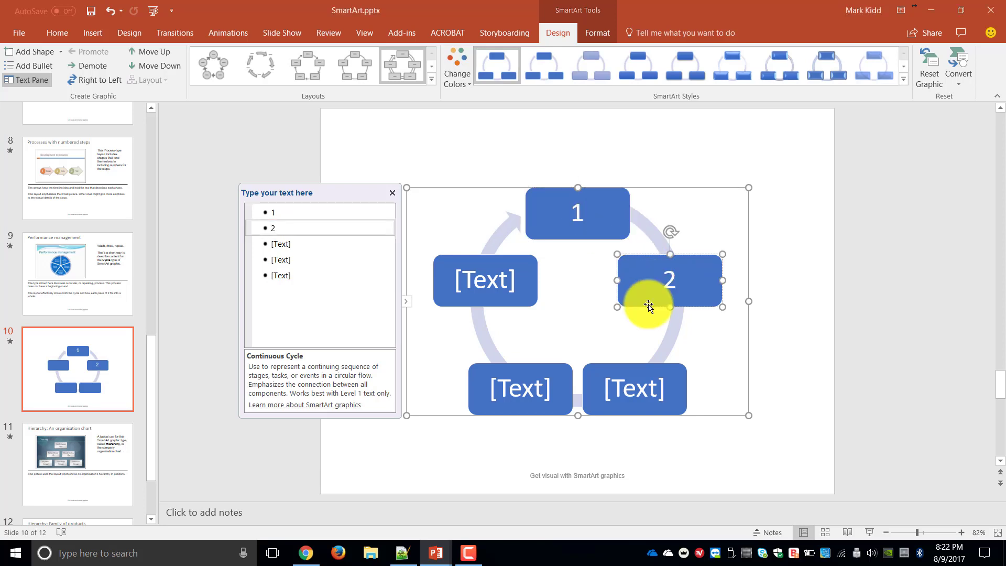
{"action": "type", "text": "3"}
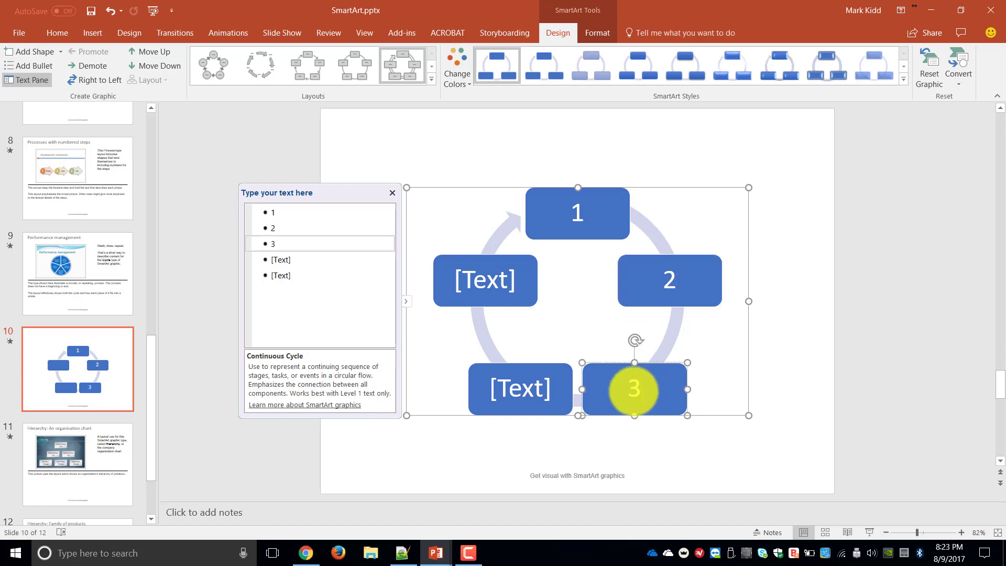
{"action": "type", "text": "4"}
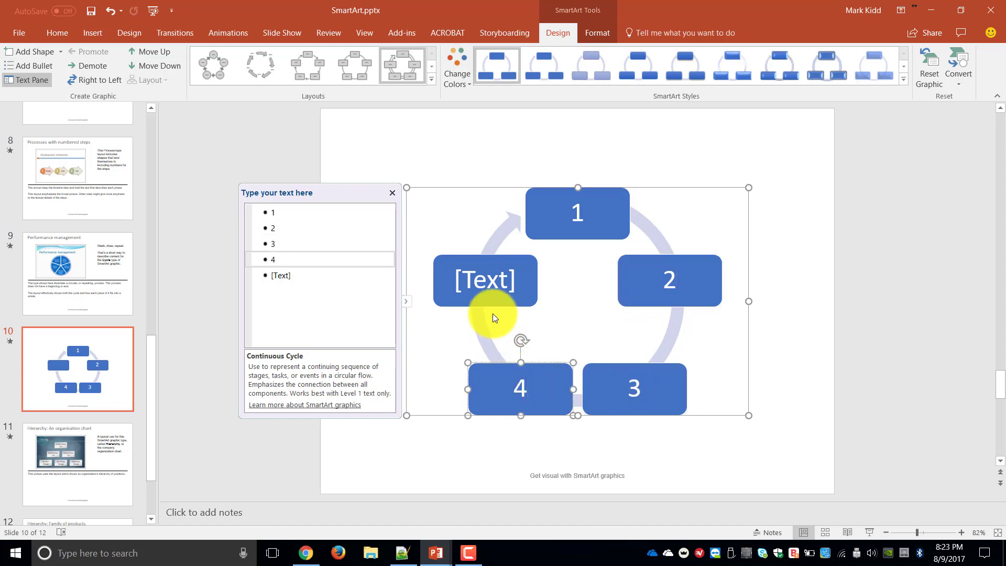
{"action": "type", "text": "5"}
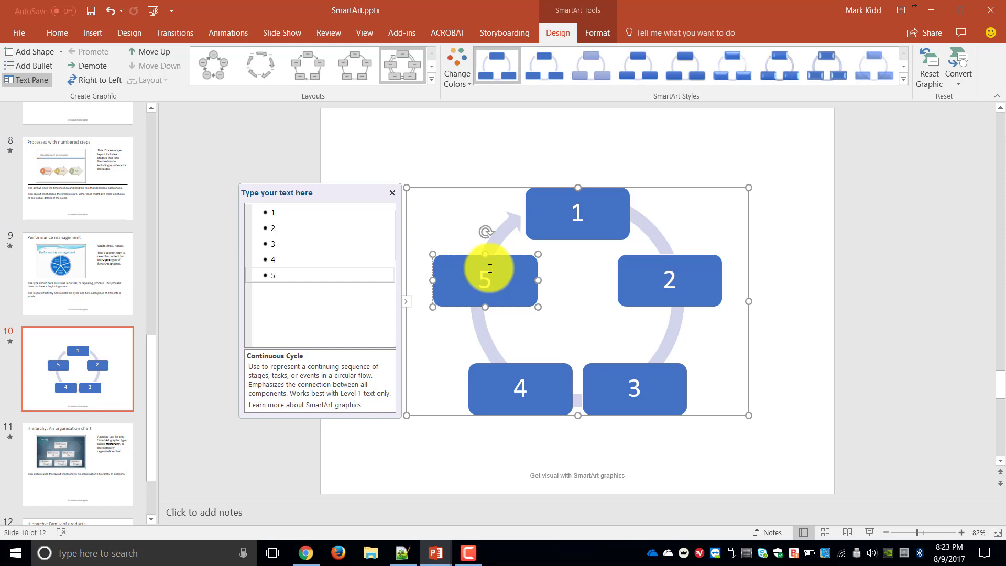
{"action": "left_click", "coordinate": [457, 65]}
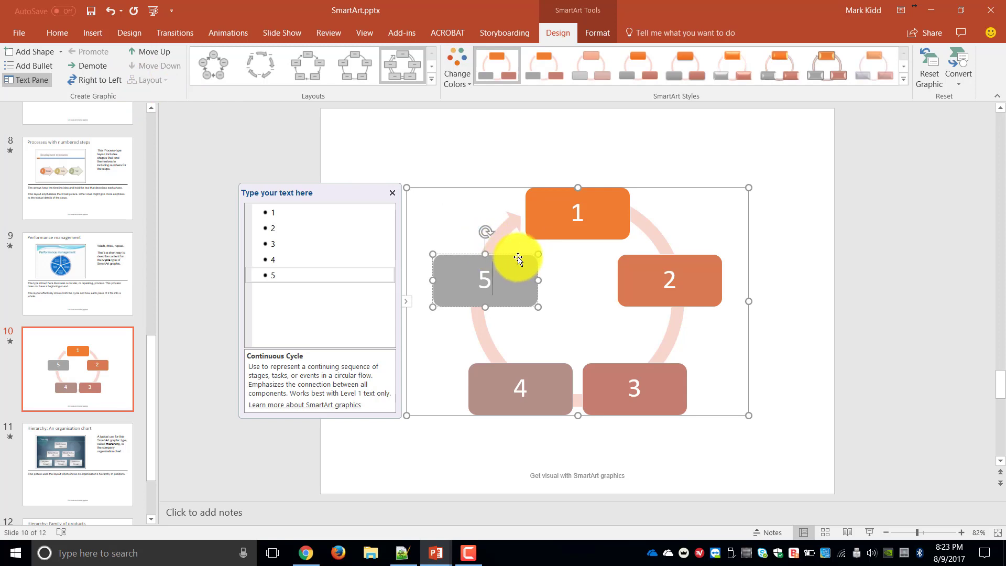
{"action": "mouse_move", "coordinate": [517, 257]}
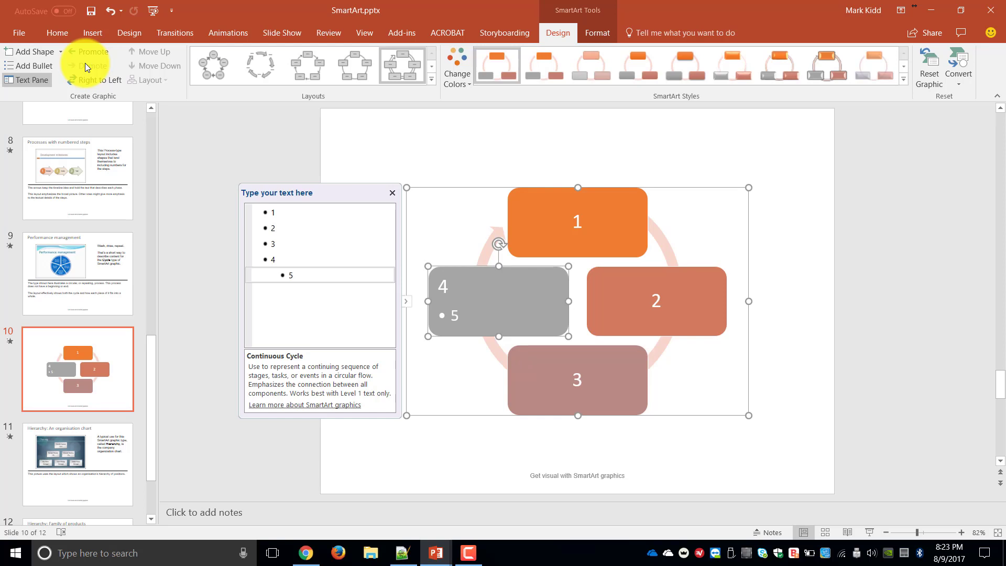
{"action": "mouse_move", "coordinate": [447, 69]}
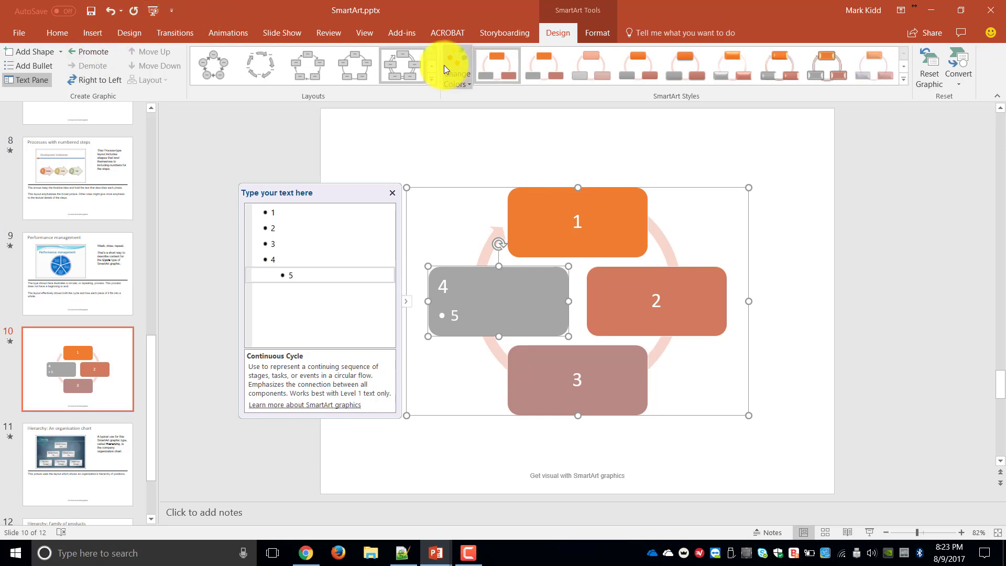